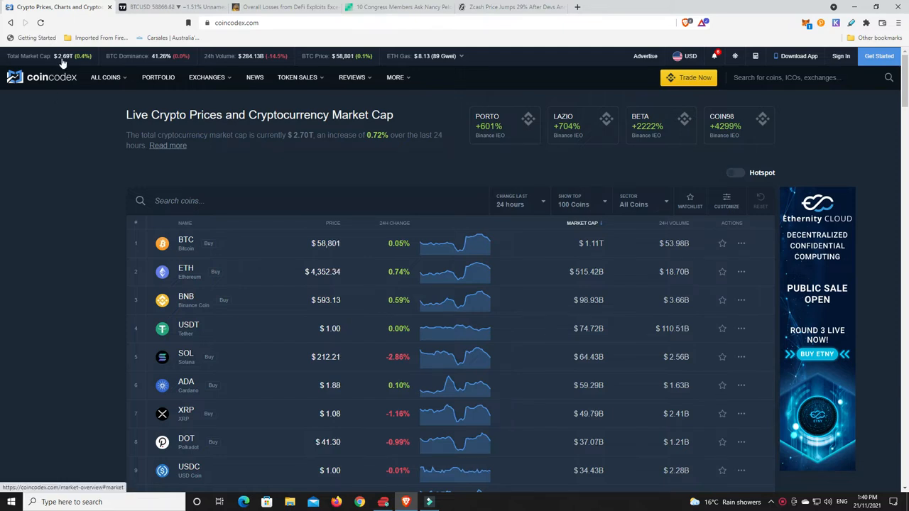
pyautogui.moveTo(71, 70)
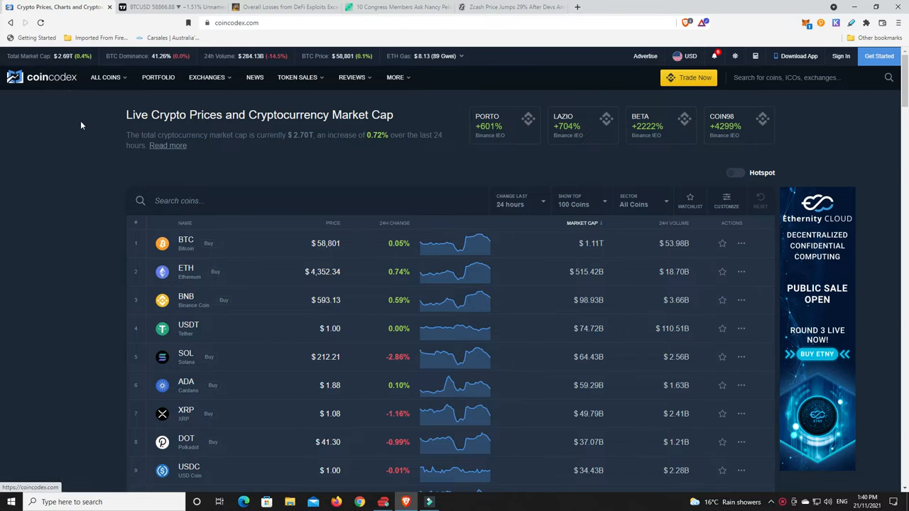
pyautogui.moveTo(22, 150)
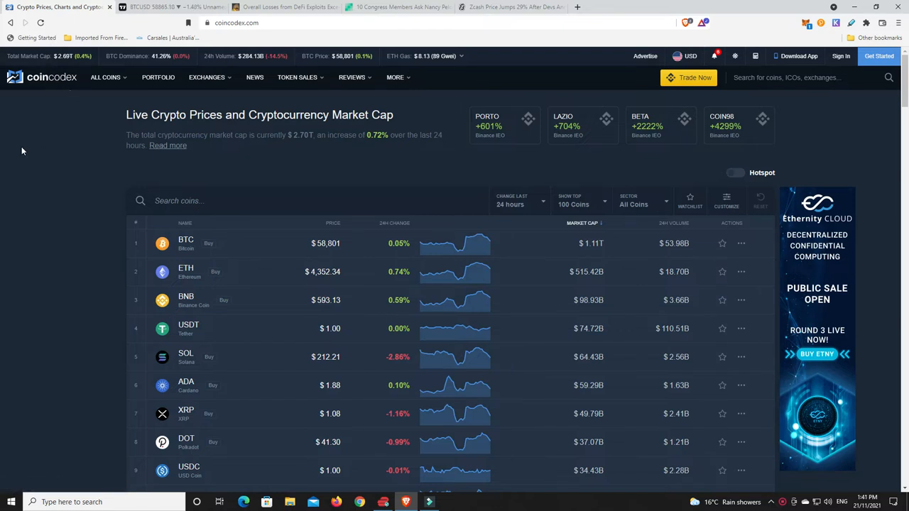
pyautogui.moveTo(157, 64)
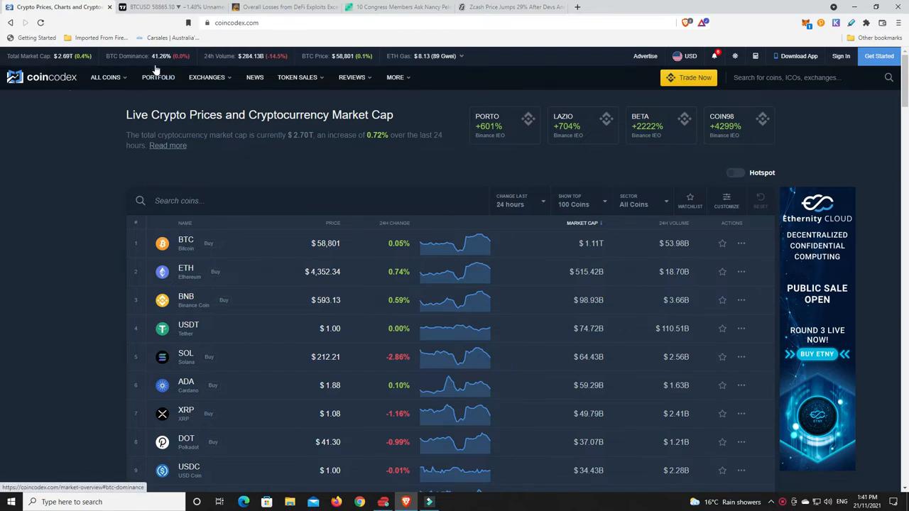
pyautogui.moveTo(170, 60)
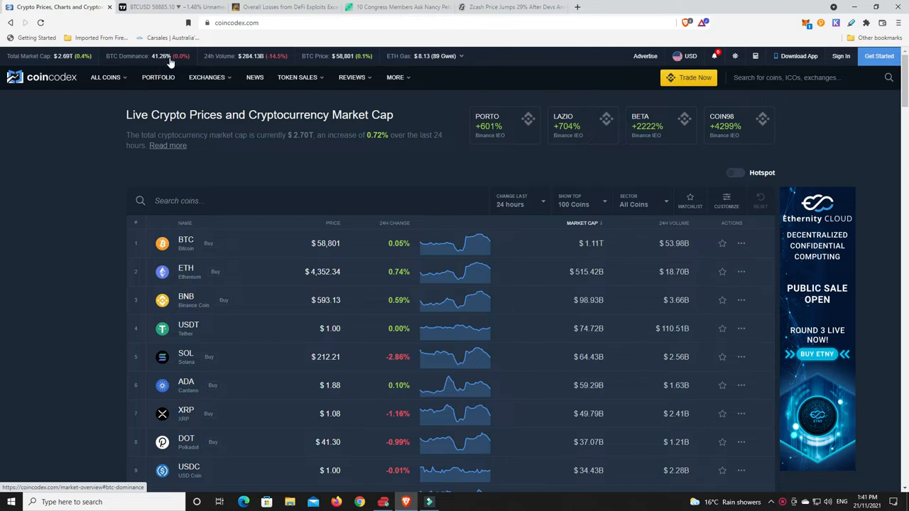
pyautogui.moveTo(164, 62)
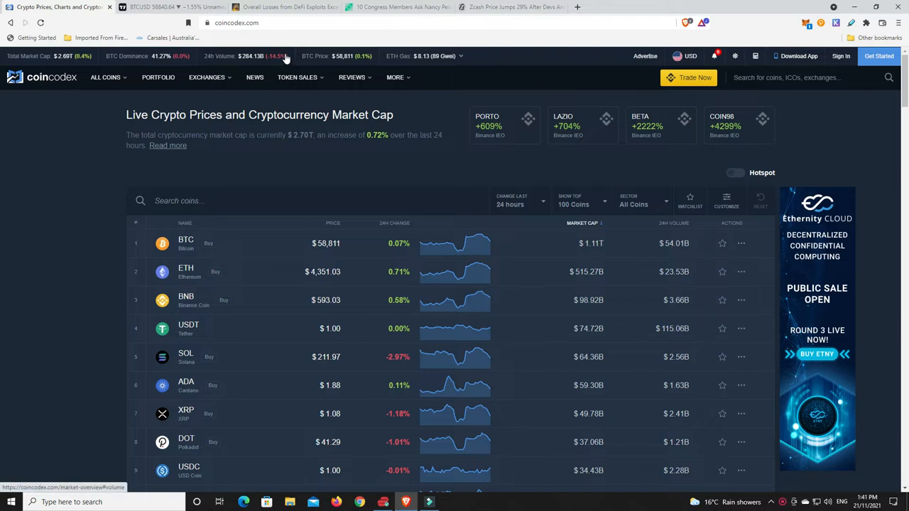
pyautogui.moveTo(333, 64)
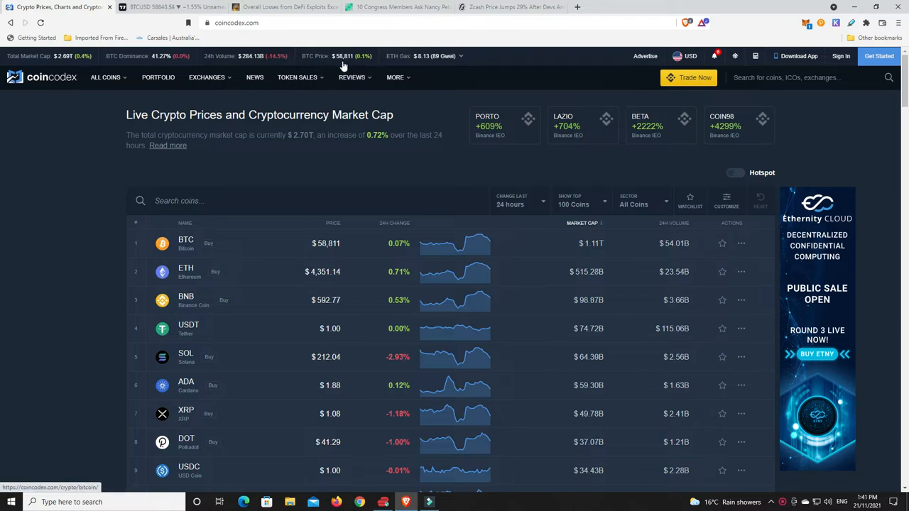
pyautogui.moveTo(439, 64)
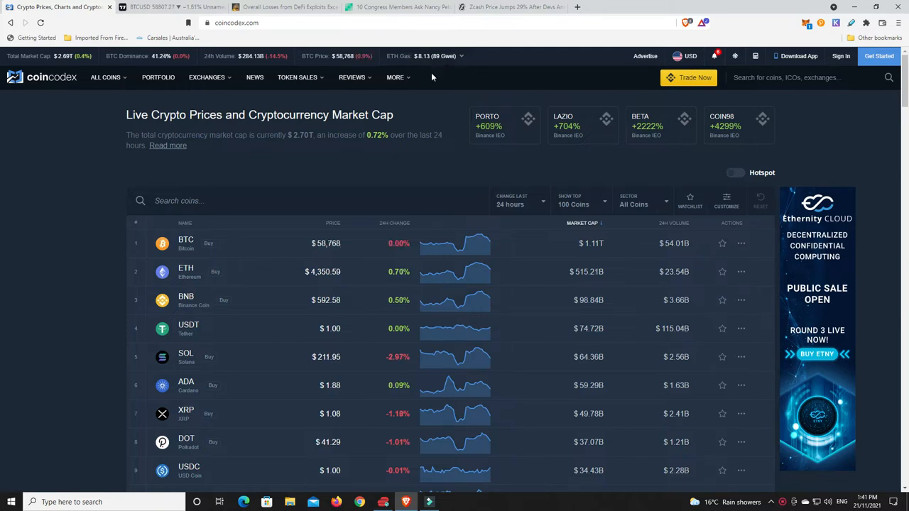
pyautogui.moveTo(423, 121)
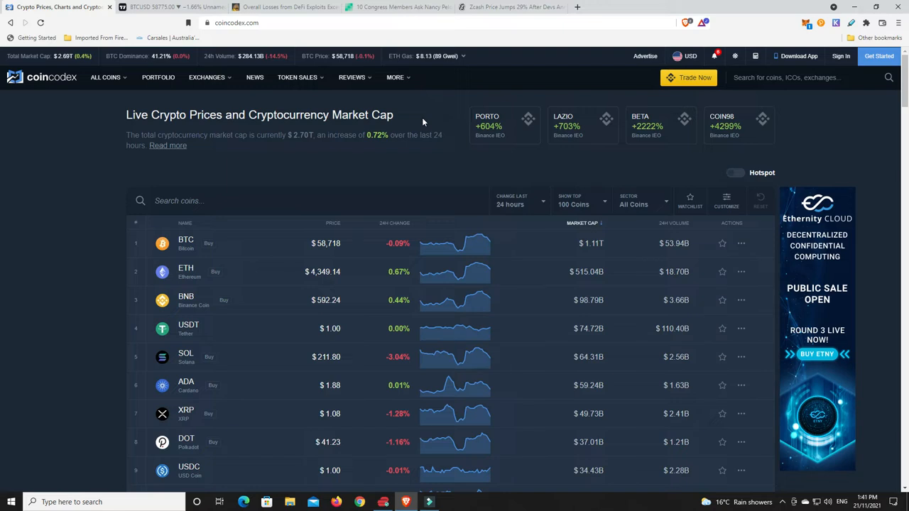
pyautogui.moveTo(306, 46)
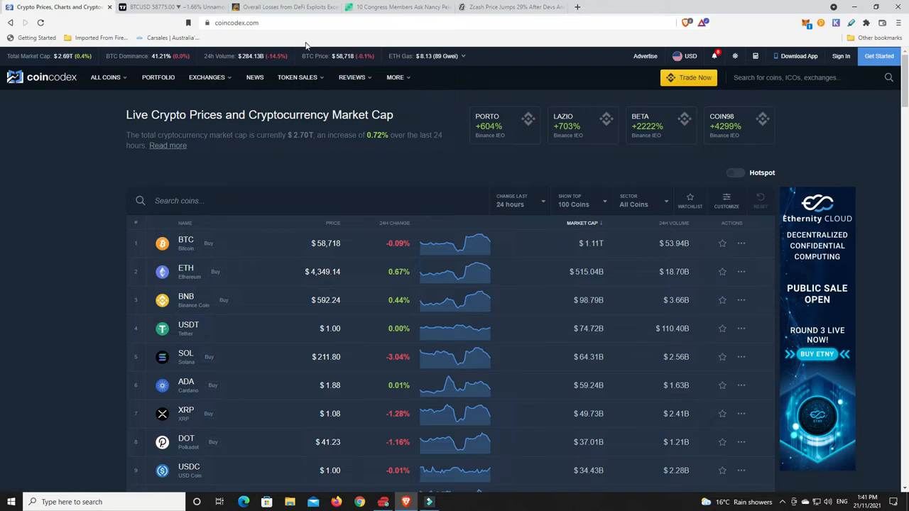
# Step: Sort CoinCodex's coin table by 24H change, putting GALA, EGLD and RNDR on top
pyautogui.scroll(-3)
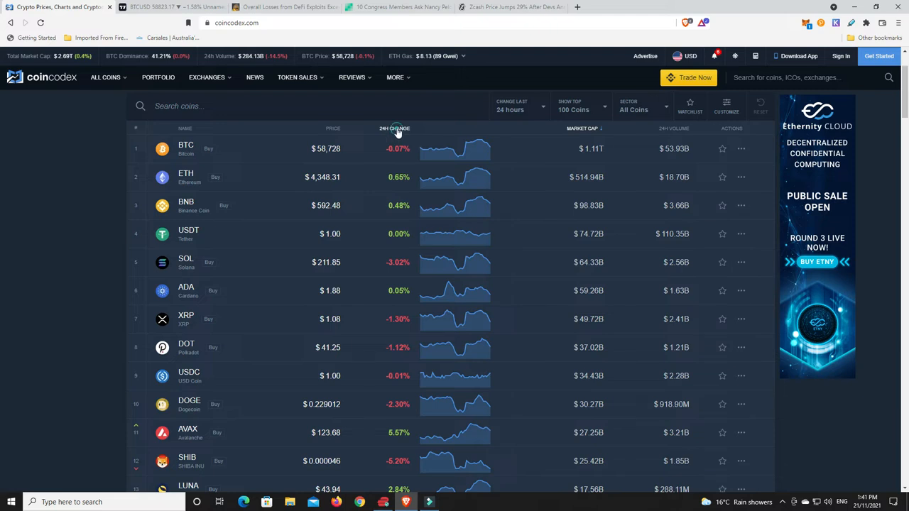
pyautogui.click(390, 128)
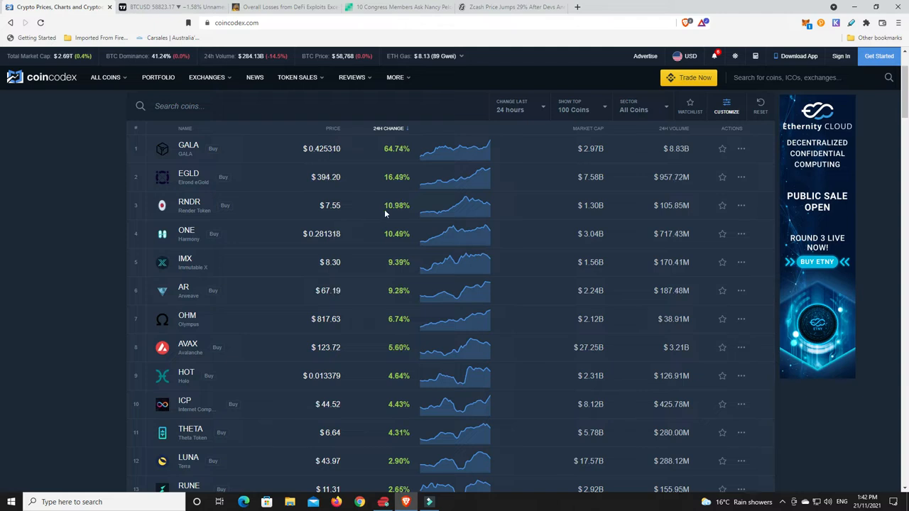
pyautogui.moveTo(403, 225)
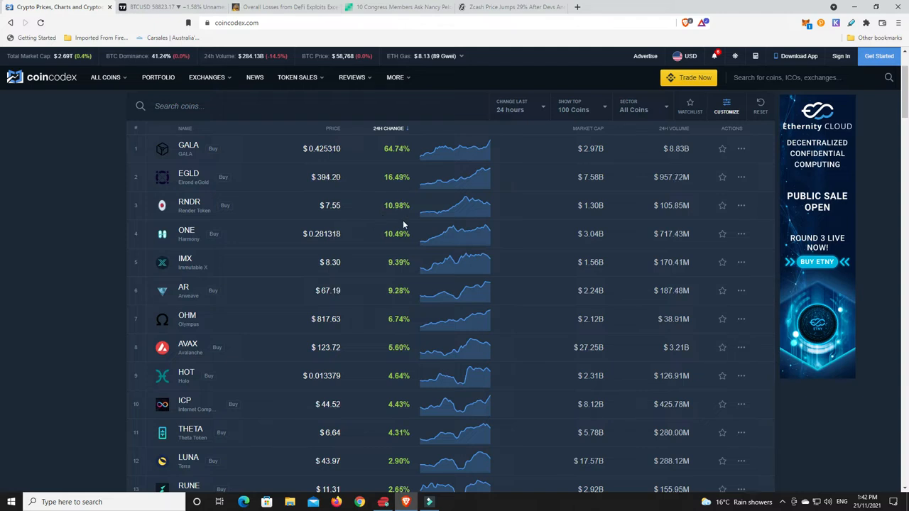
pyautogui.moveTo(378, 301)
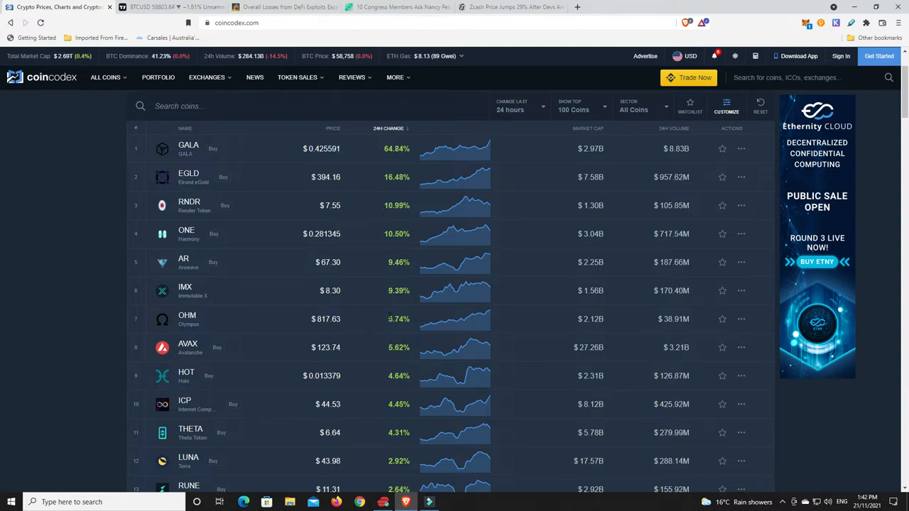
pyautogui.scroll(-3)
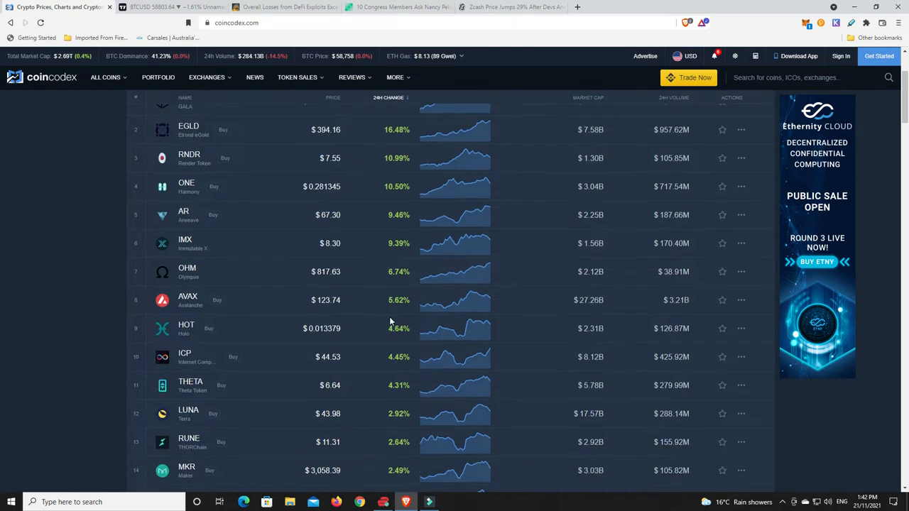
pyautogui.moveTo(402, 456)
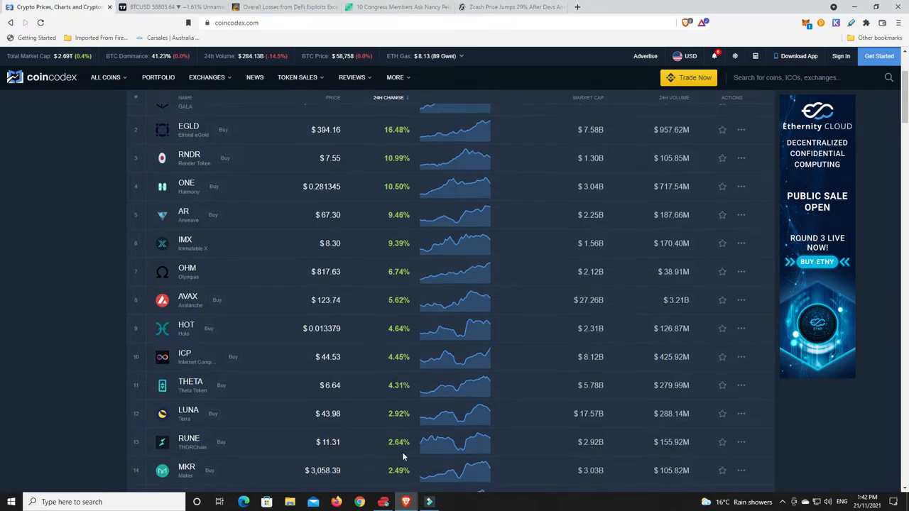
pyautogui.moveTo(397, 344)
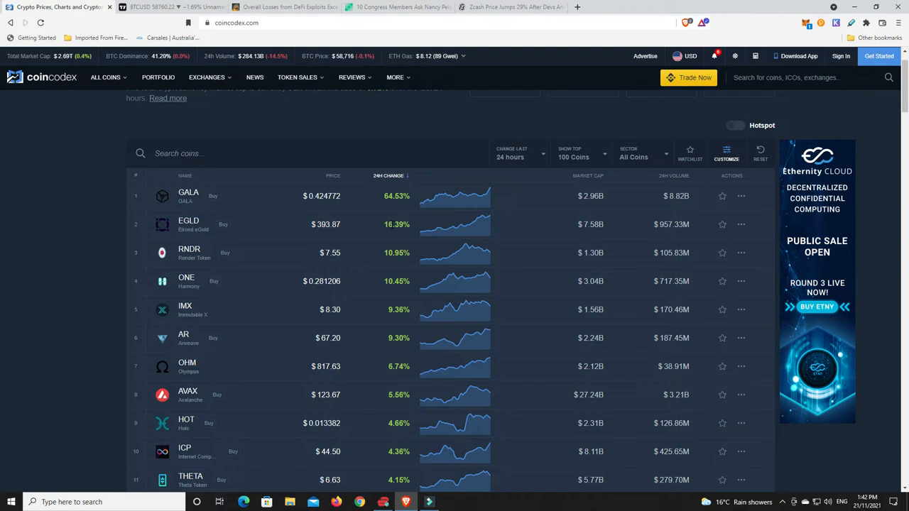
pyautogui.moveTo(416, 283)
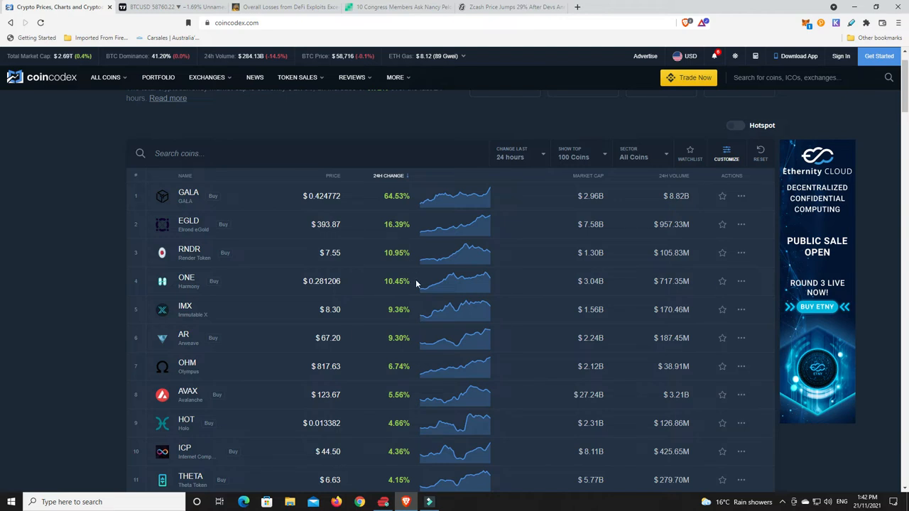
pyautogui.moveTo(355, 297)
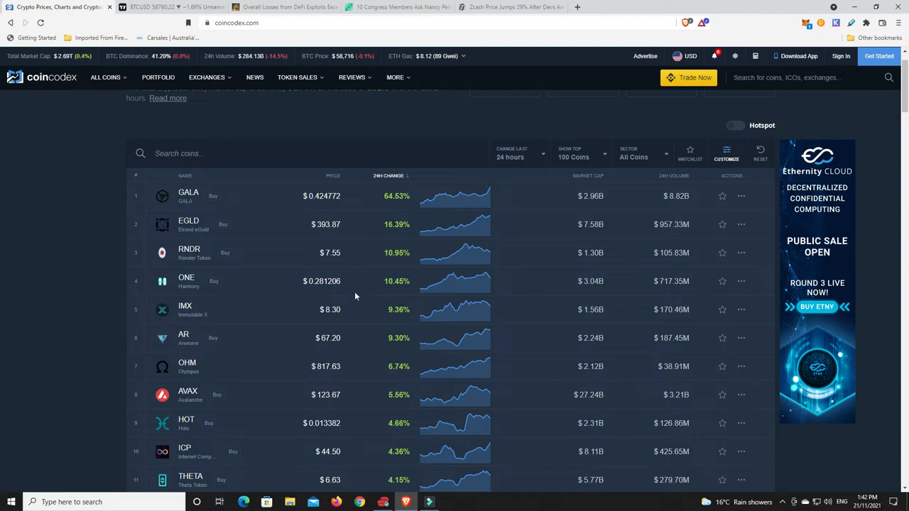
pyautogui.moveTo(381, 310)
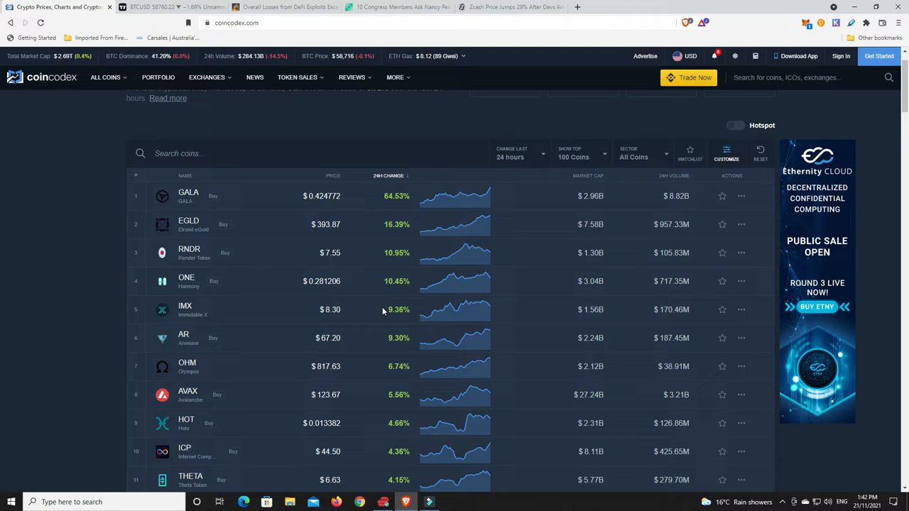
pyautogui.moveTo(394, 207)
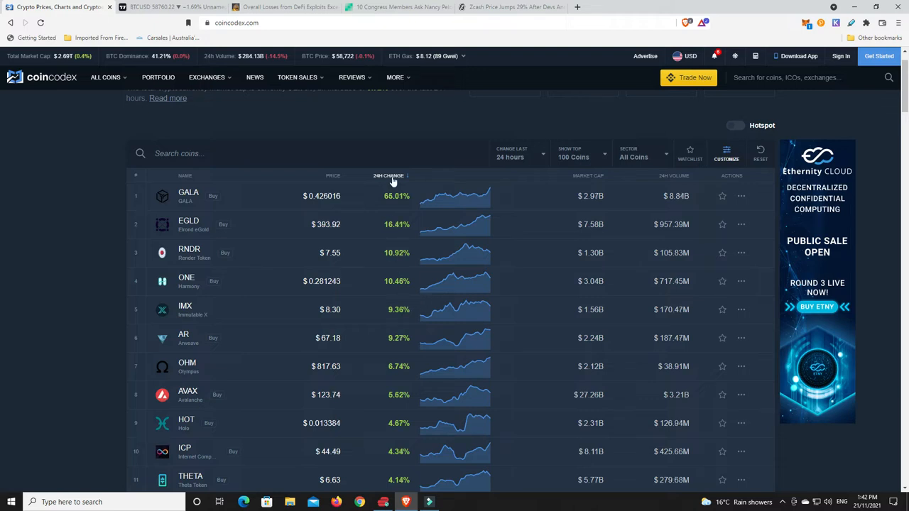
pyautogui.click(389, 176)
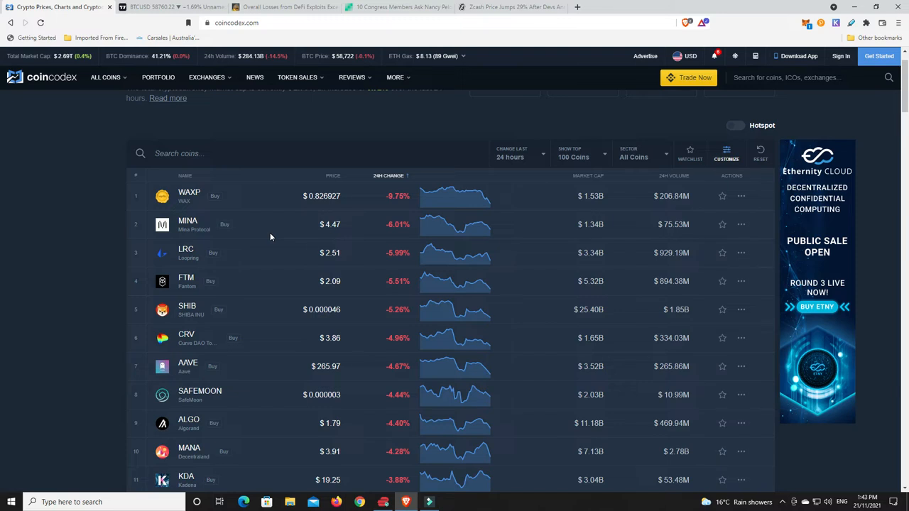
pyautogui.moveTo(282, 235)
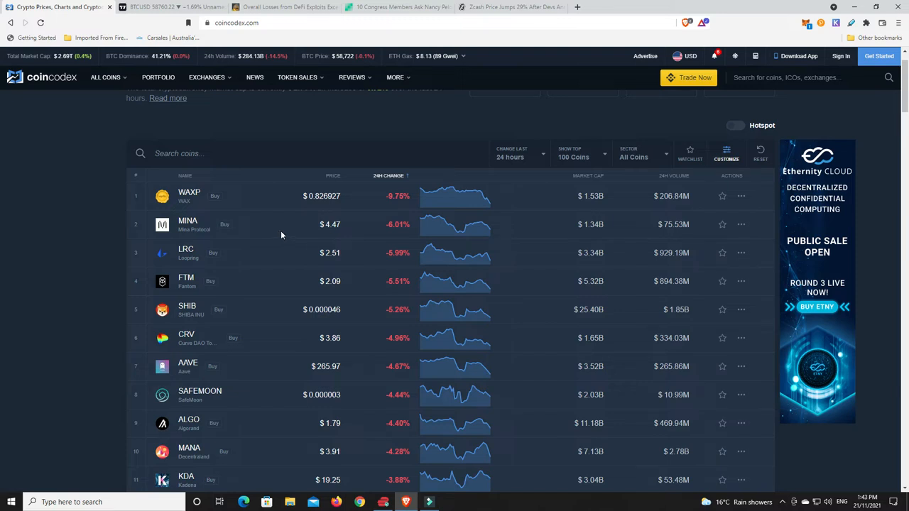
pyautogui.moveTo(245, 223)
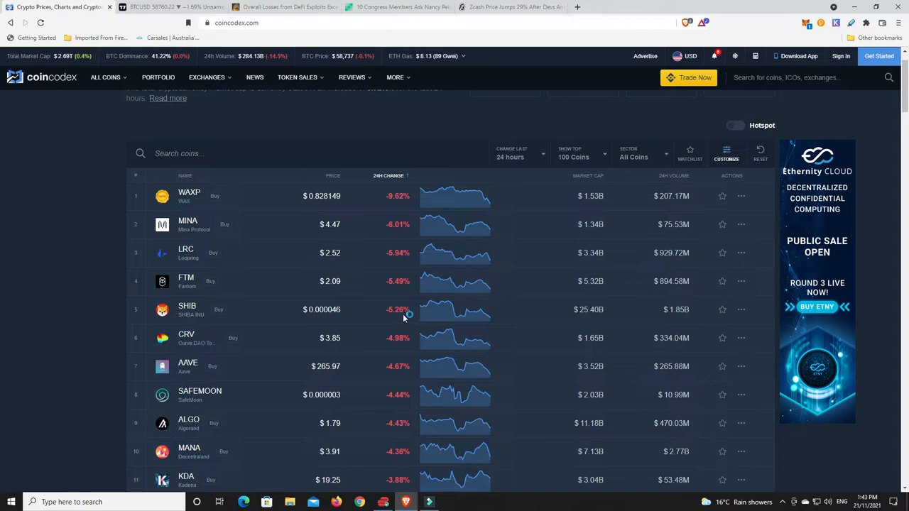
pyautogui.scroll(-3)
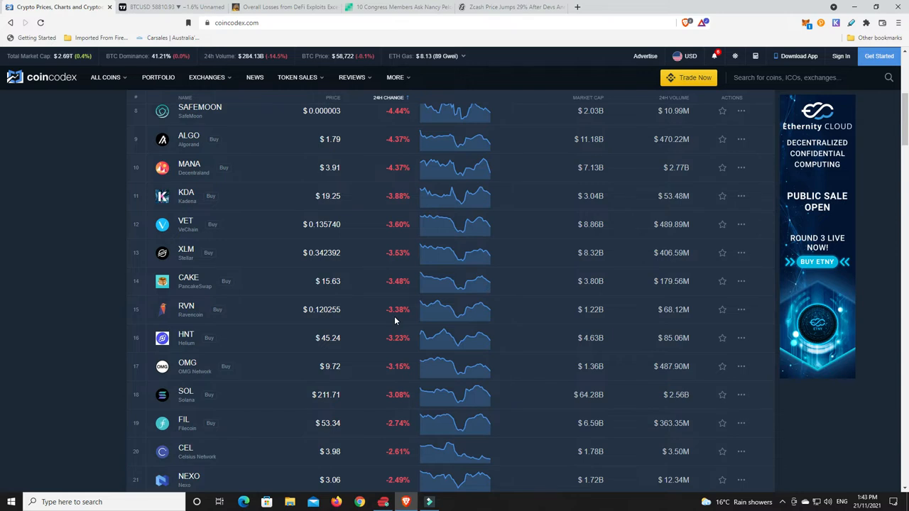
pyautogui.scroll(-3)
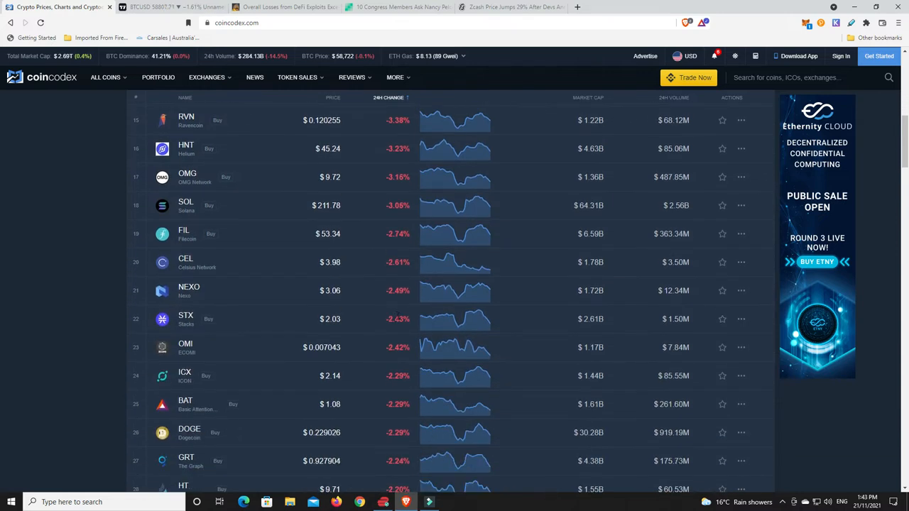
pyautogui.scroll(3)
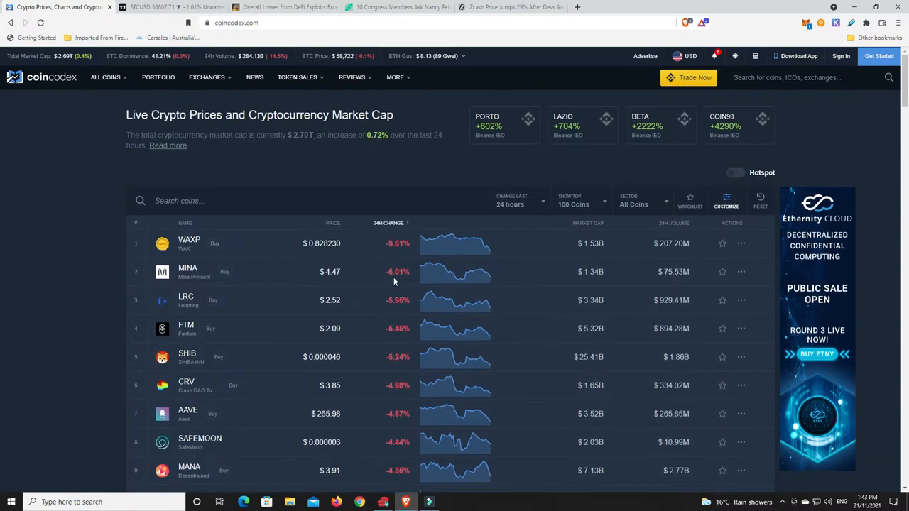
pyautogui.moveTo(222, 347)
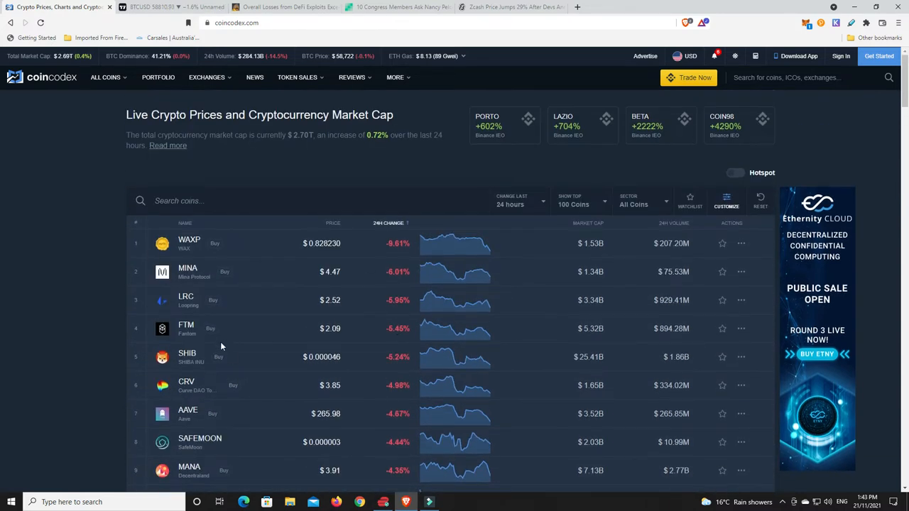
pyautogui.moveTo(215, 347)
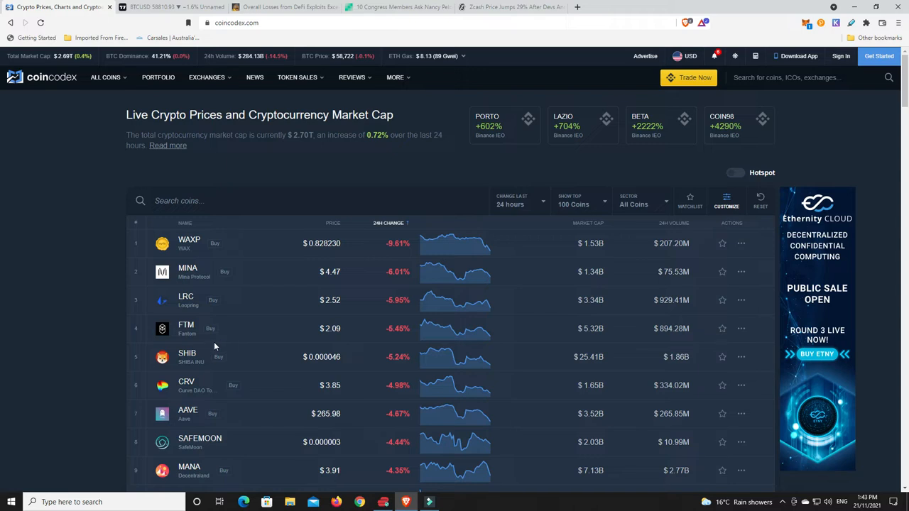
pyautogui.moveTo(179, 426)
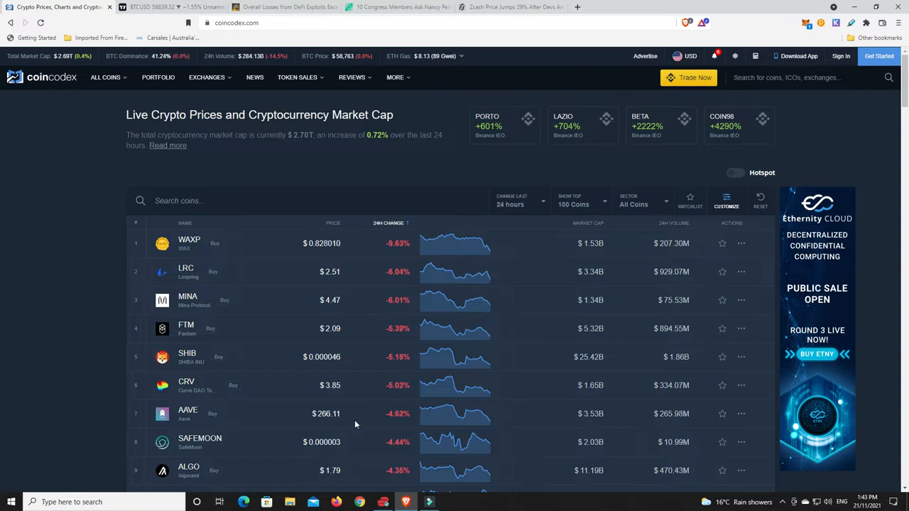
pyautogui.moveTo(190, 424)
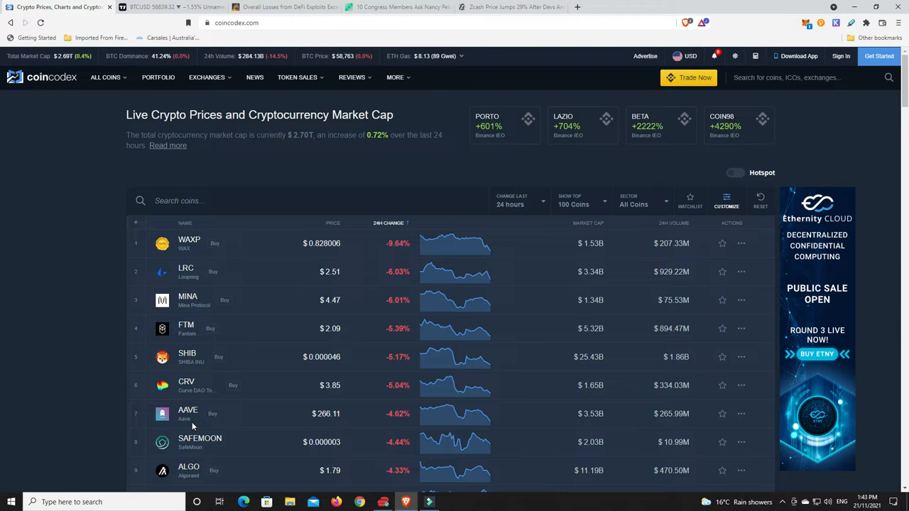
pyautogui.moveTo(249, 434)
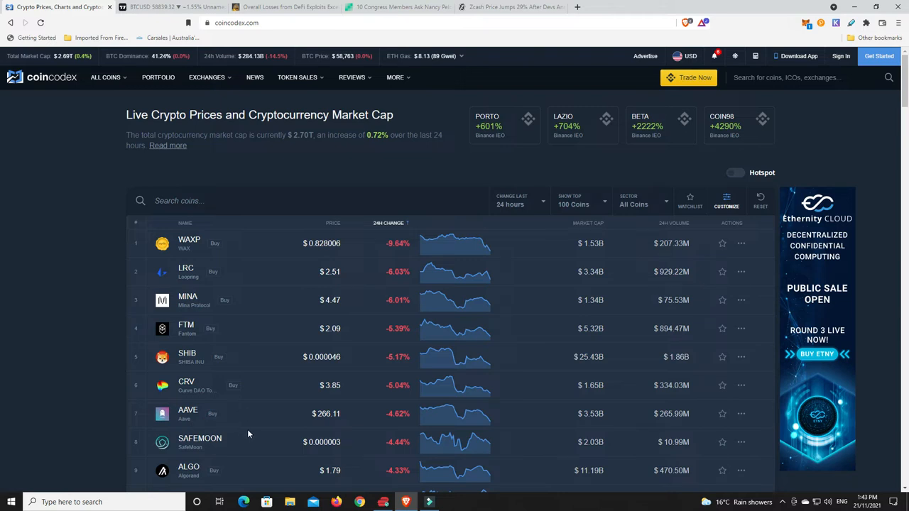
pyautogui.moveTo(374, 426)
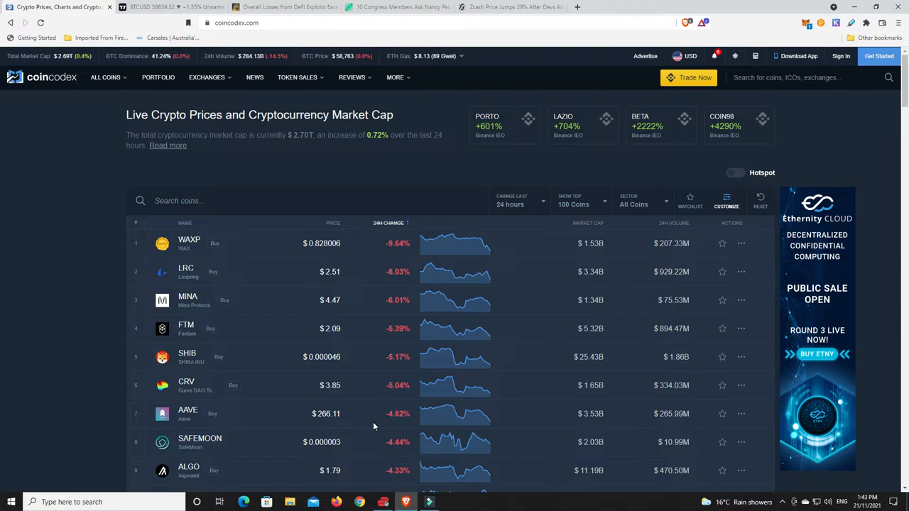
pyautogui.moveTo(360, 423)
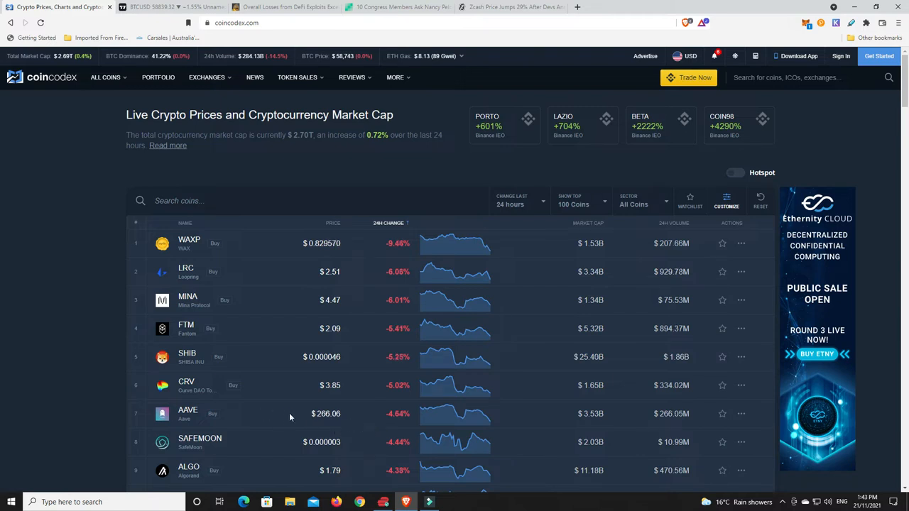
pyautogui.moveTo(358, 430)
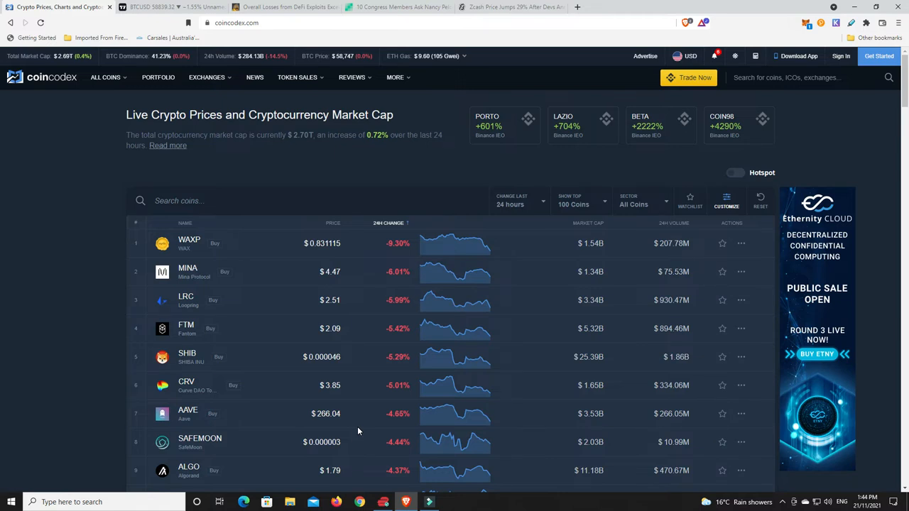
pyautogui.moveTo(363, 430)
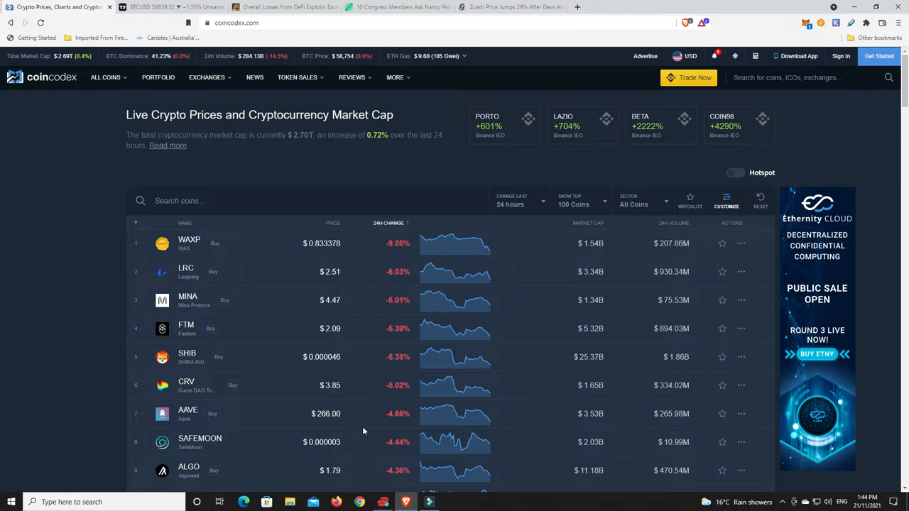
pyautogui.moveTo(378, 387)
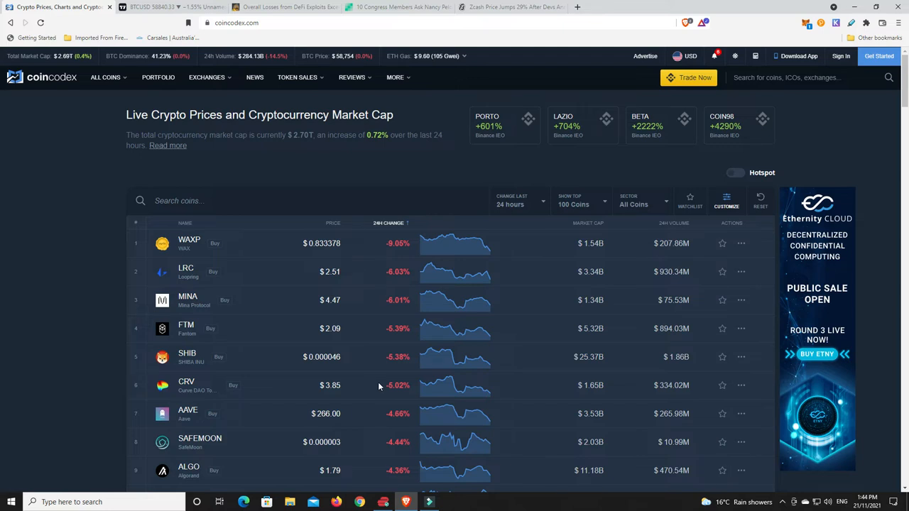
pyautogui.moveTo(369, 387)
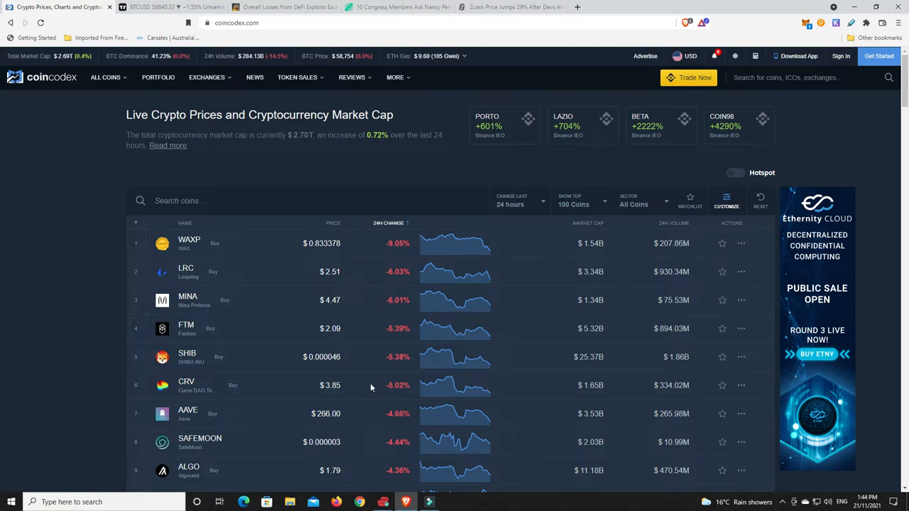
pyautogui.moveTo(294, 348)
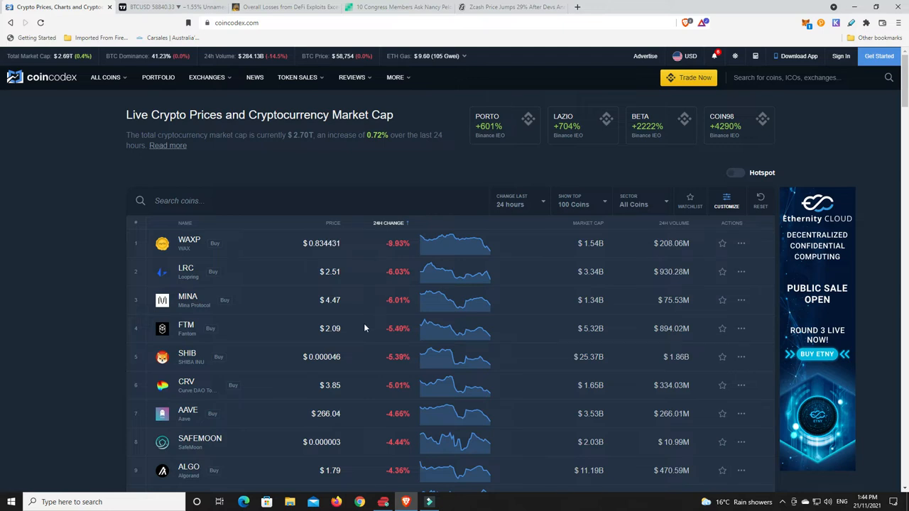
pyautogui.moveTo(366, 328)
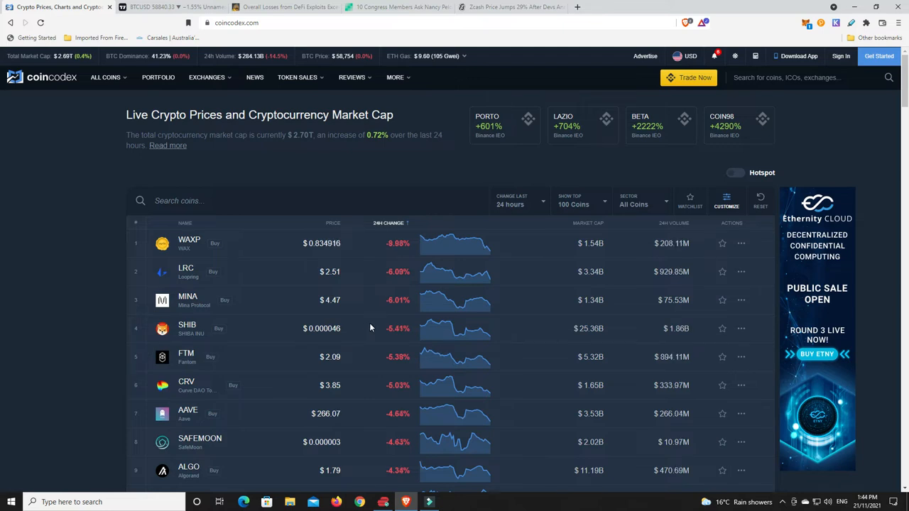
pyautogui.moveTo(389, 320)
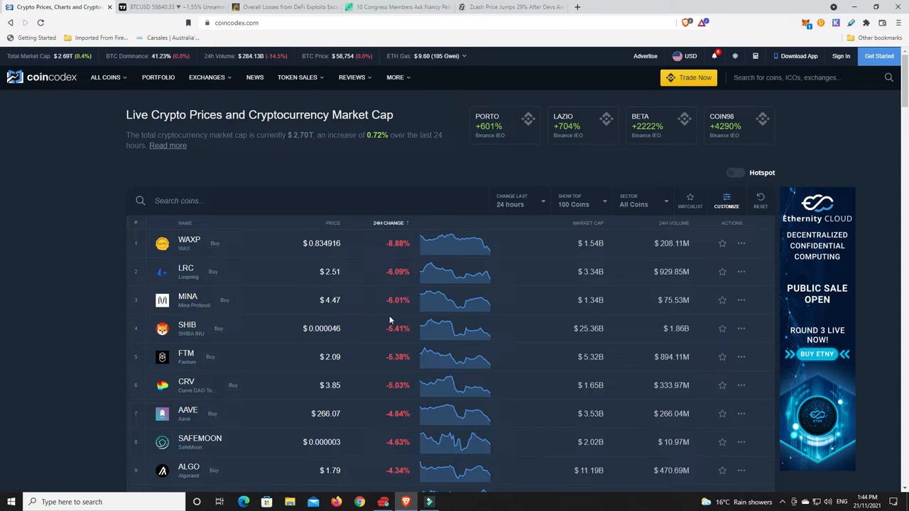
pyautogui.moveTo(377, 332)
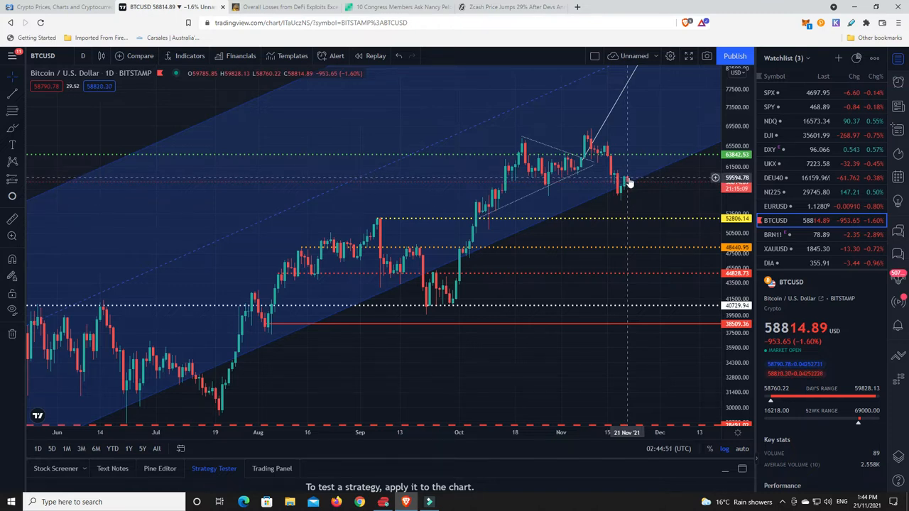
pyautogui.moveTo(629, 181)
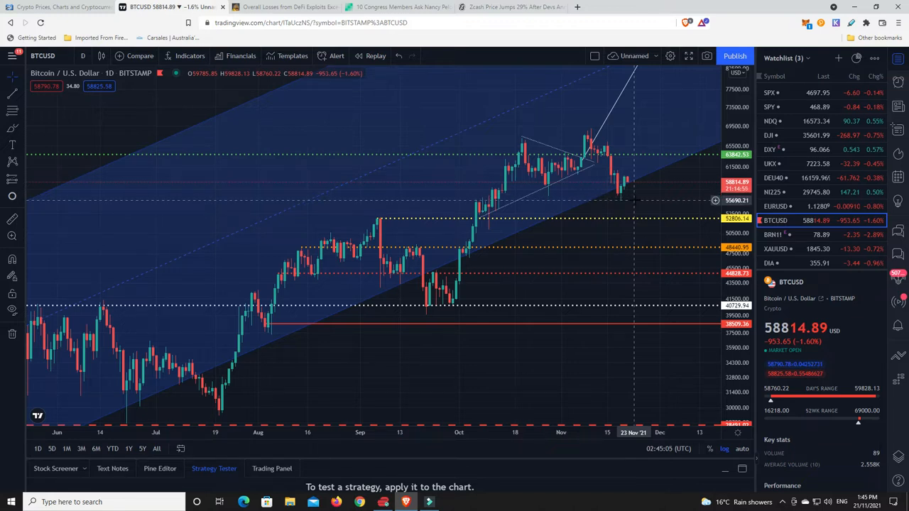
pyautogui.moveTo(636, 198)
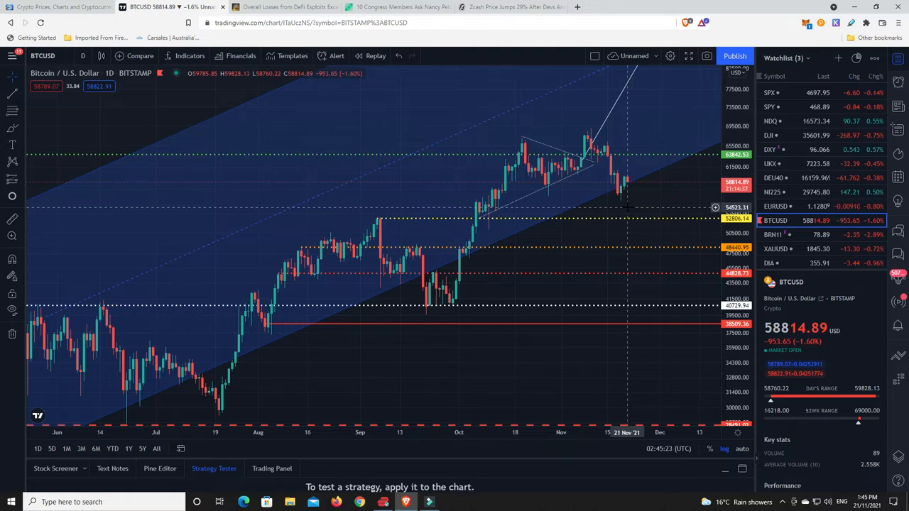
pyautogui.moveTo(639, 203)
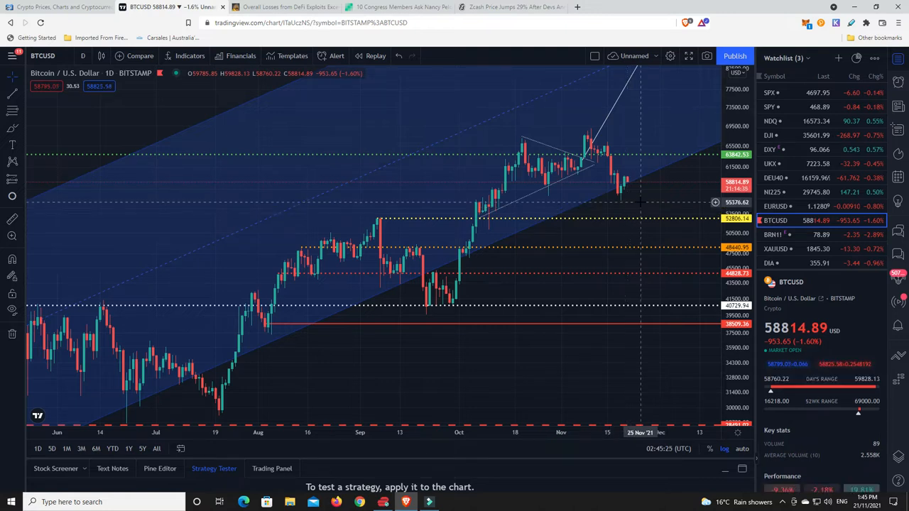
pyautogui.moveTo(626, 222)
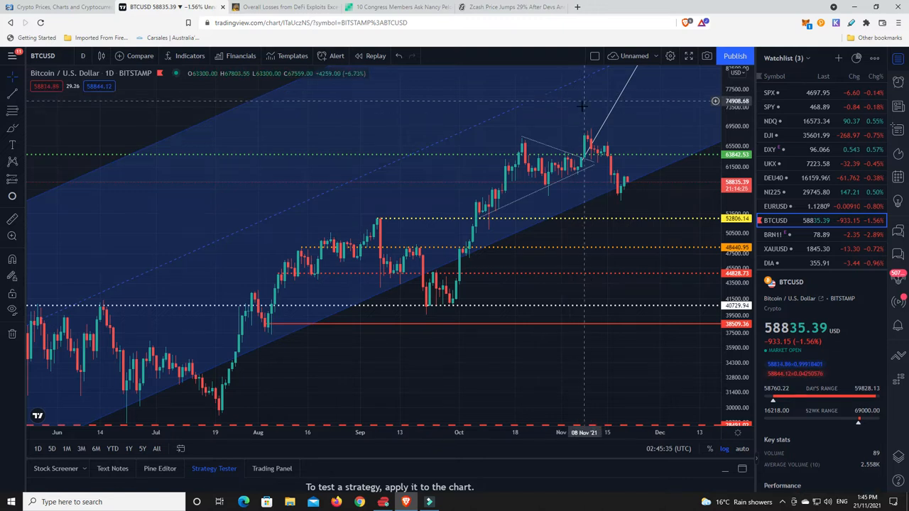
pyautogui.moveTo(588, 144)
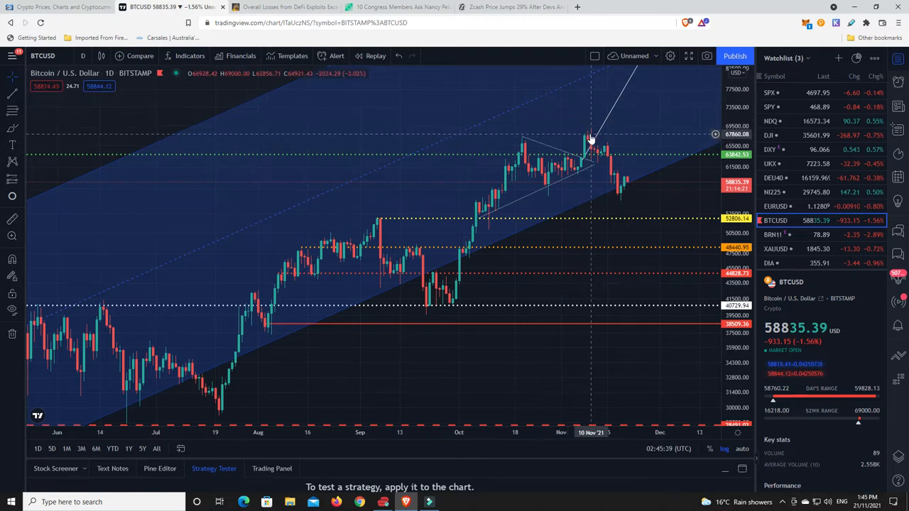
pyautogui.moveTo(593, 135)
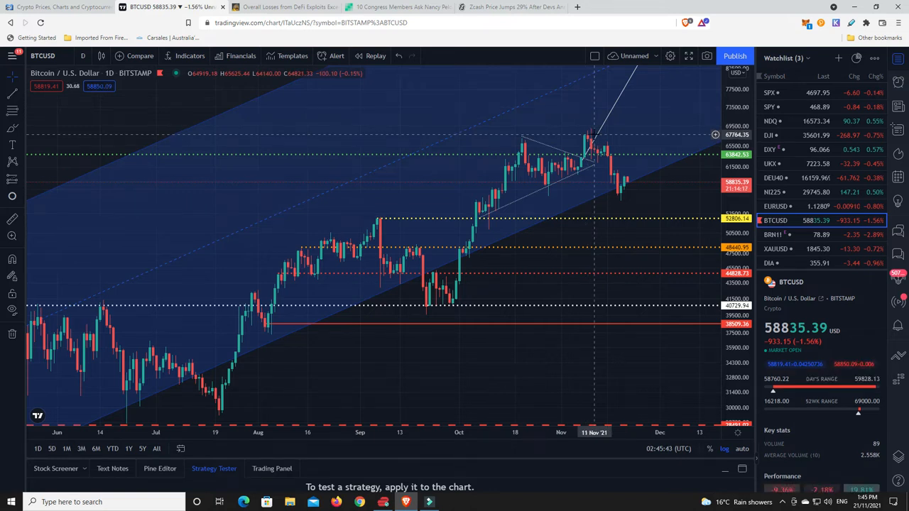
pyautogui.moveTo(652, 109)
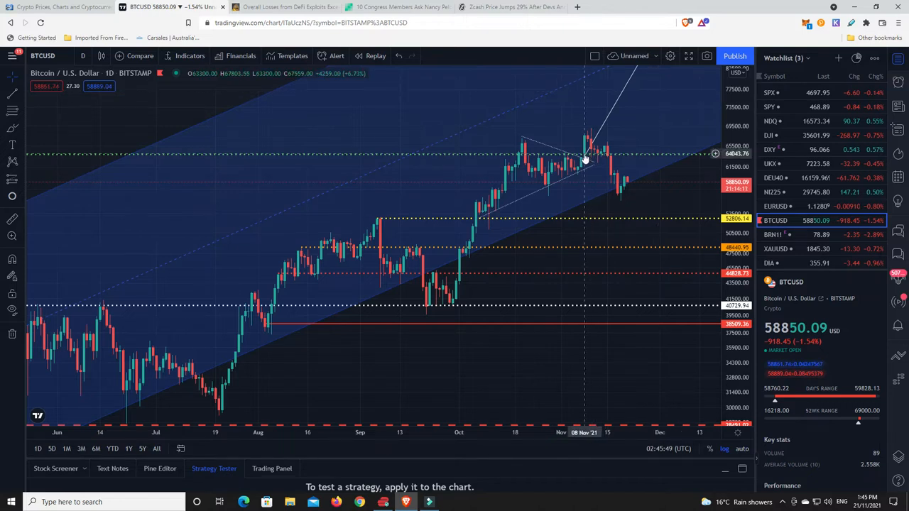
pyautogui.moveTo(519, 153)
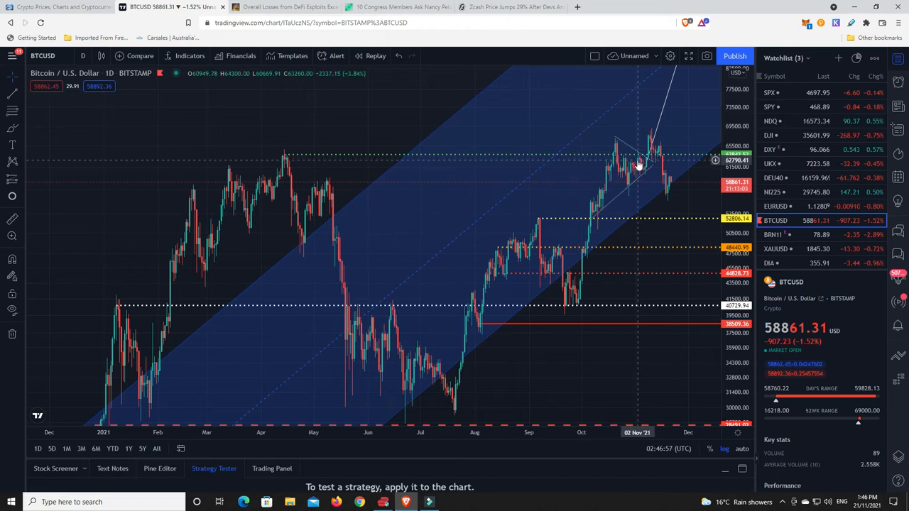
pyautogui.moveTo(640, 172)
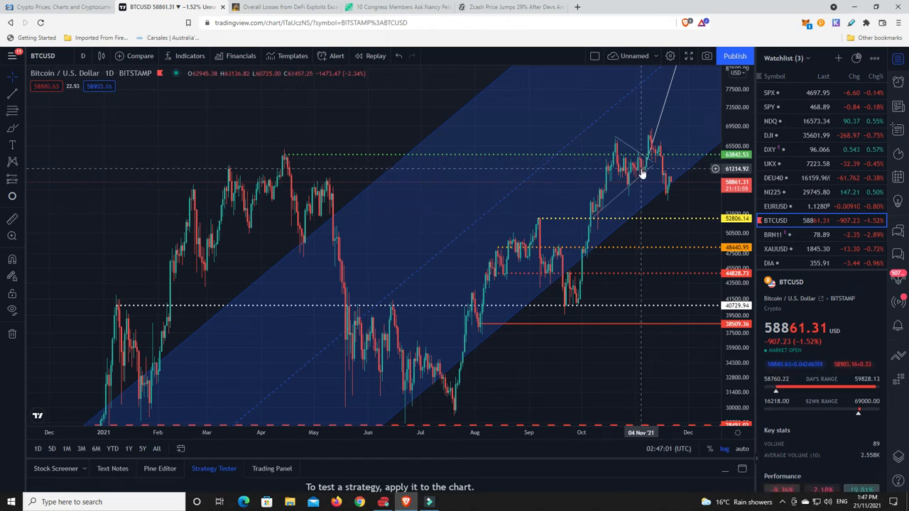
pyautogui.moveTo(639, 174)
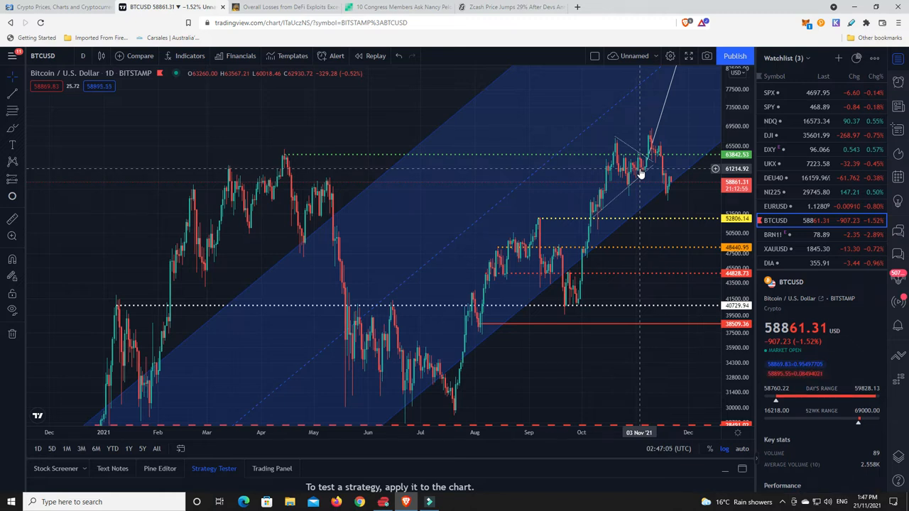
pyautogui.moveTo(642, 191)
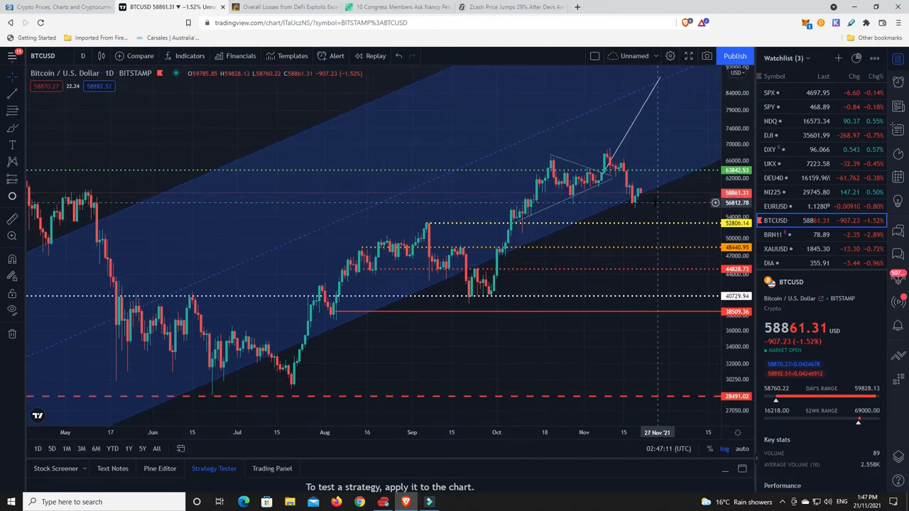
pyautogui.moveTo(673, 90)
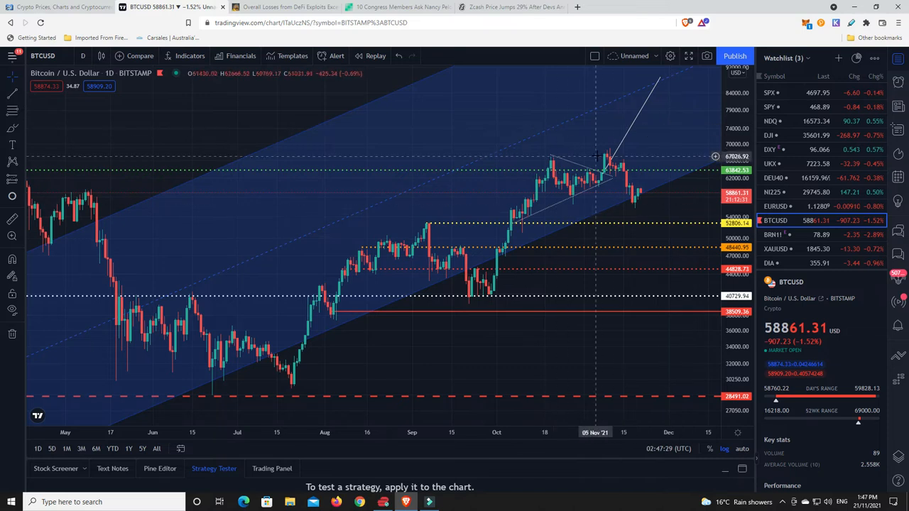
pyautogui.moveTo(630, 190)
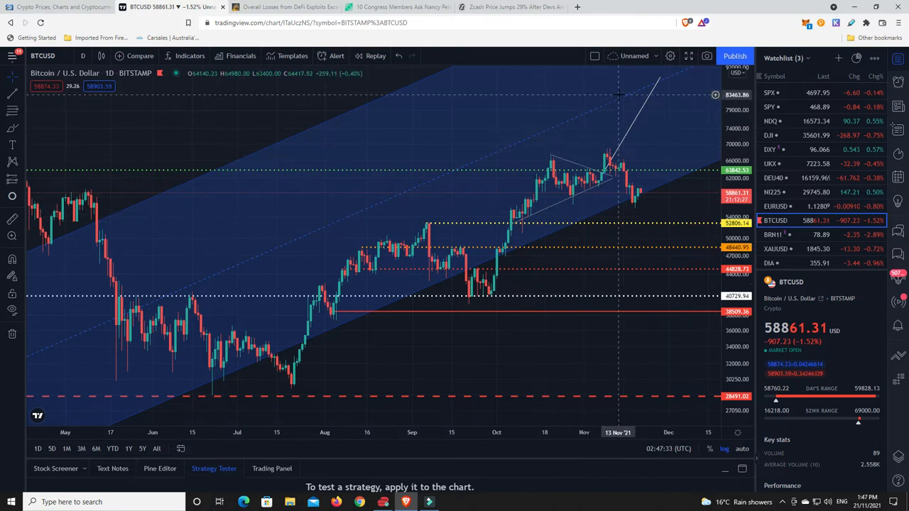
pyautogui.moveTo(609, 114)
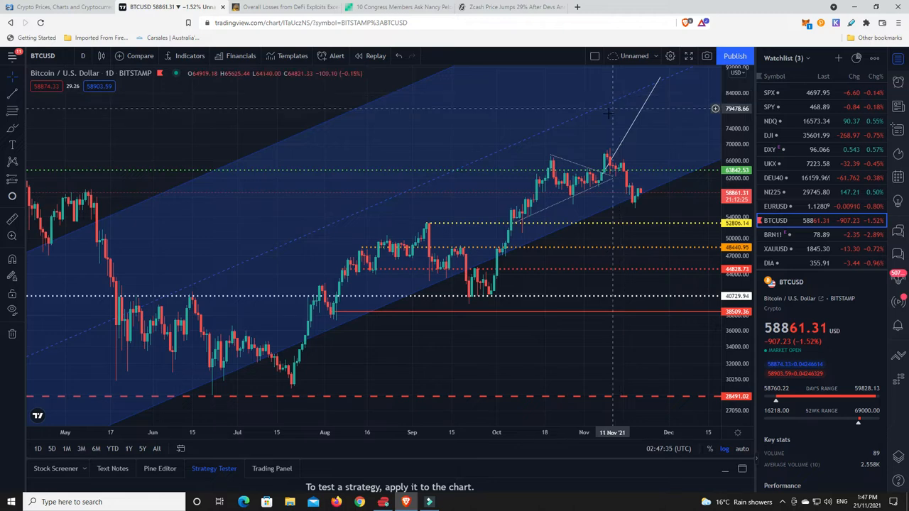
pyautogui.moveTo(561, 145)
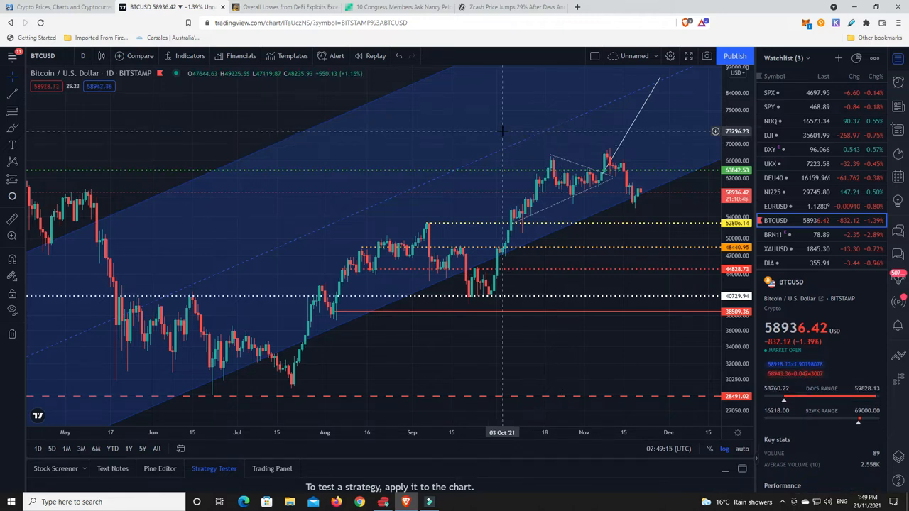
pyautogui.moveTo(488, 131)
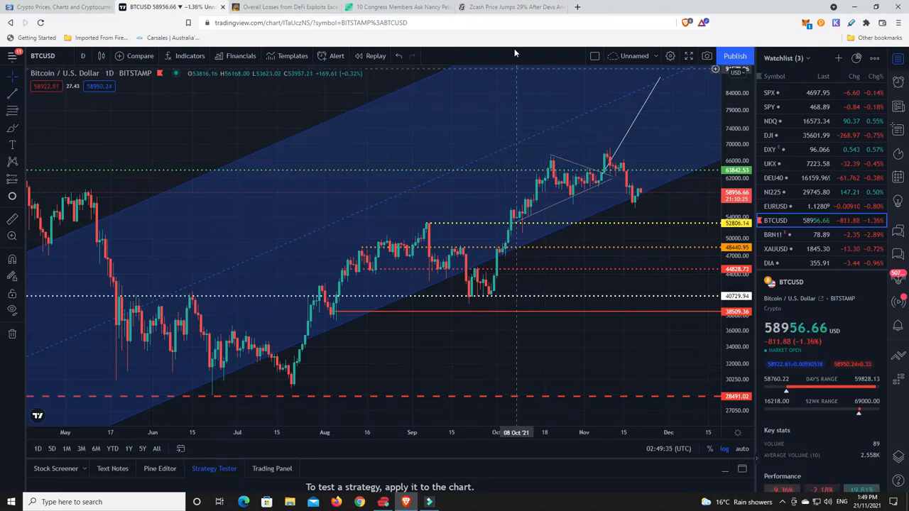
# Step: Switch to the 'Zcash Price Jumps 29%' Decrypt article tab
pyautogui.click(511, 7)
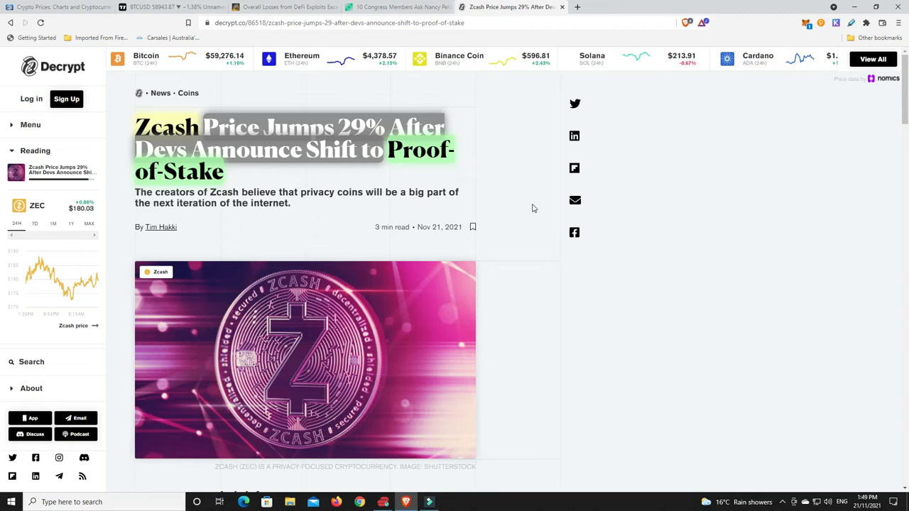
pyautogui.moveTo(544, 211)
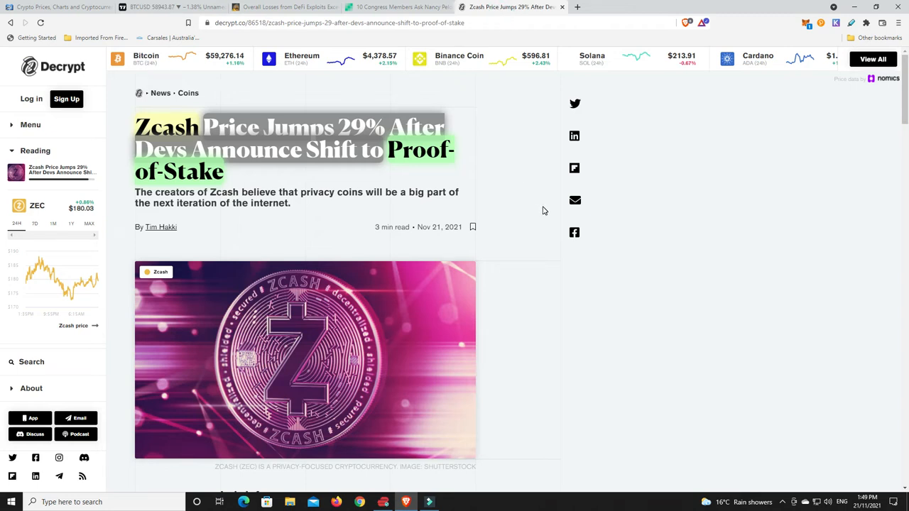
pyautogui.moveTo(527, 210)
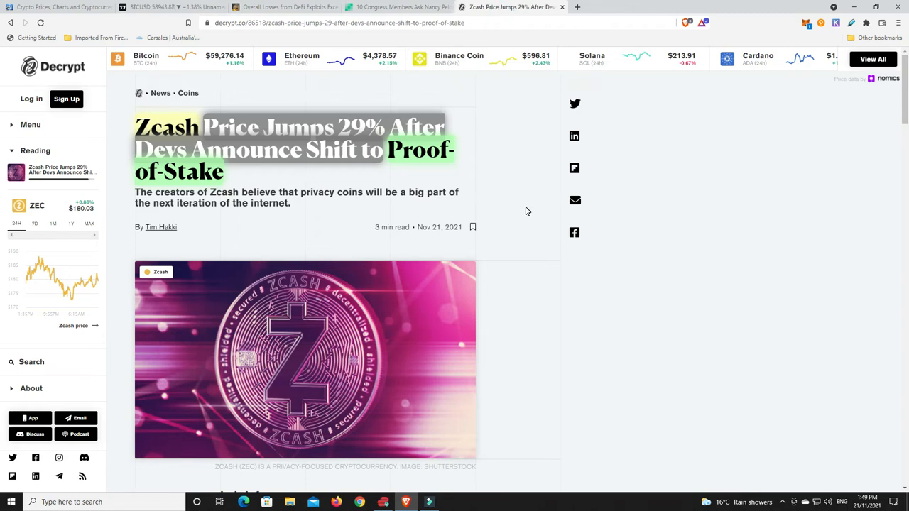
pyautogui.moveTo(528, 228)
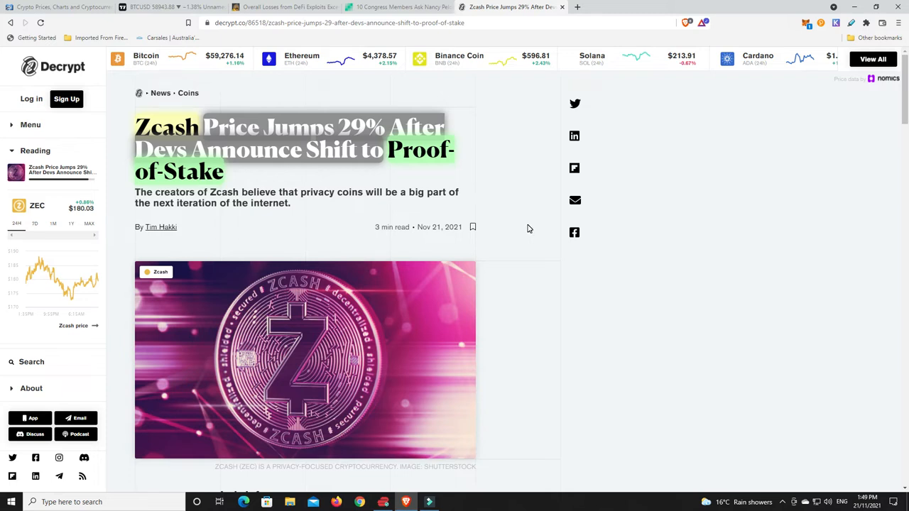
pyautogui.moveTo(423, 161)
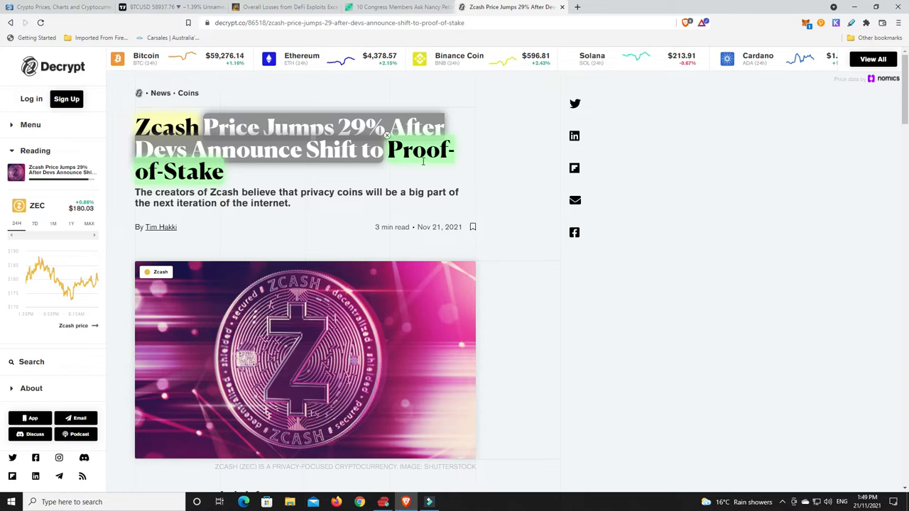
pyautogui.moveTo(423, 160)
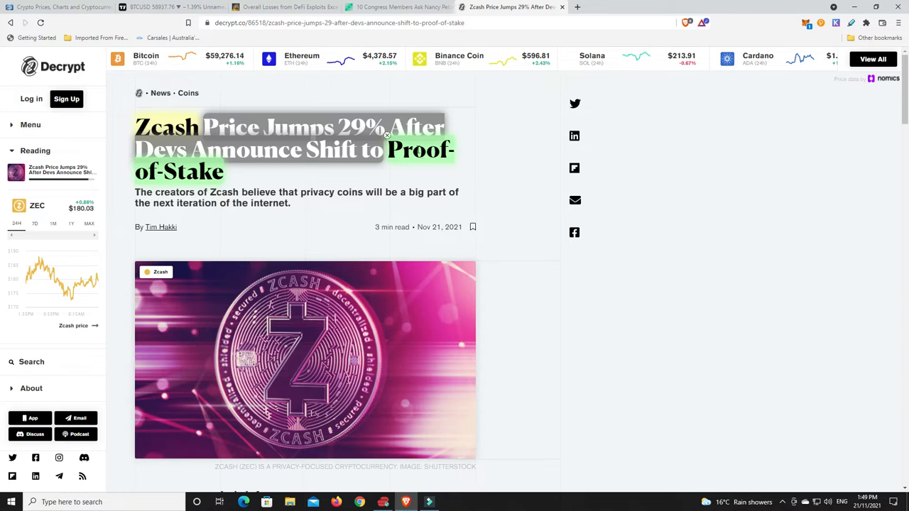
# Step: Scroll through the Zcash article to the Cosmos interoperability section and back to the roadmap summary
pyautogui.scroll(-3)
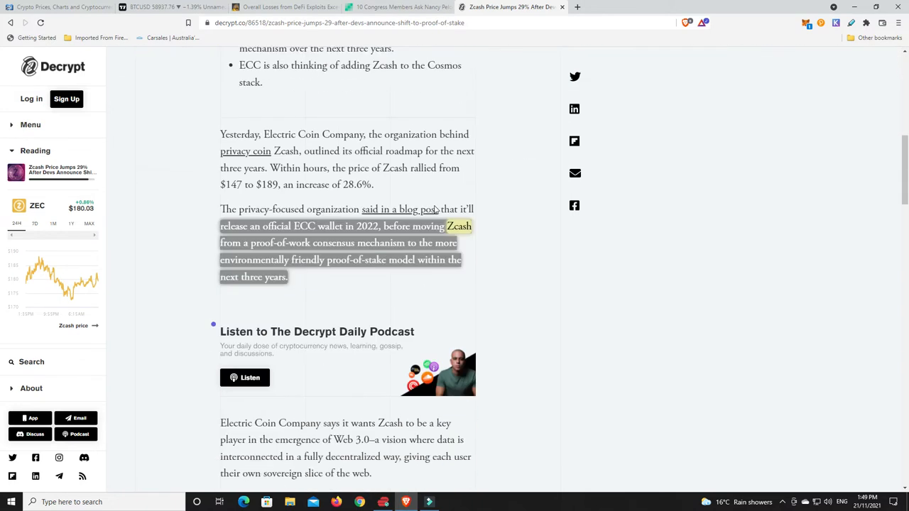
pyautogui.moveTo(499, 266)
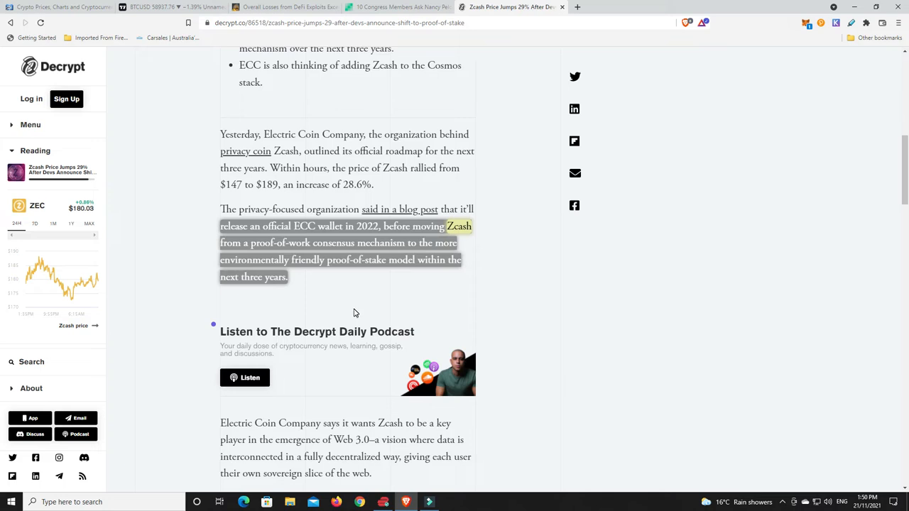
pyautogui.scroll(-3)
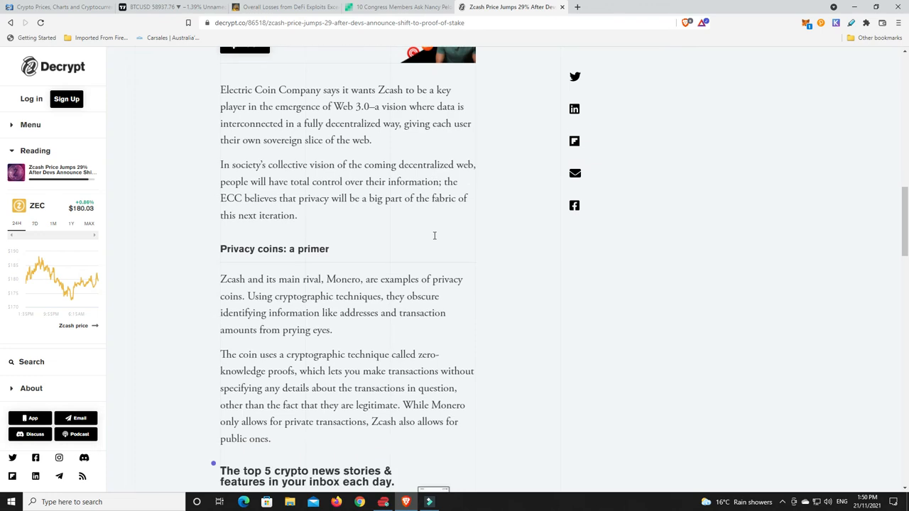
pyautogui.scroll(-3)
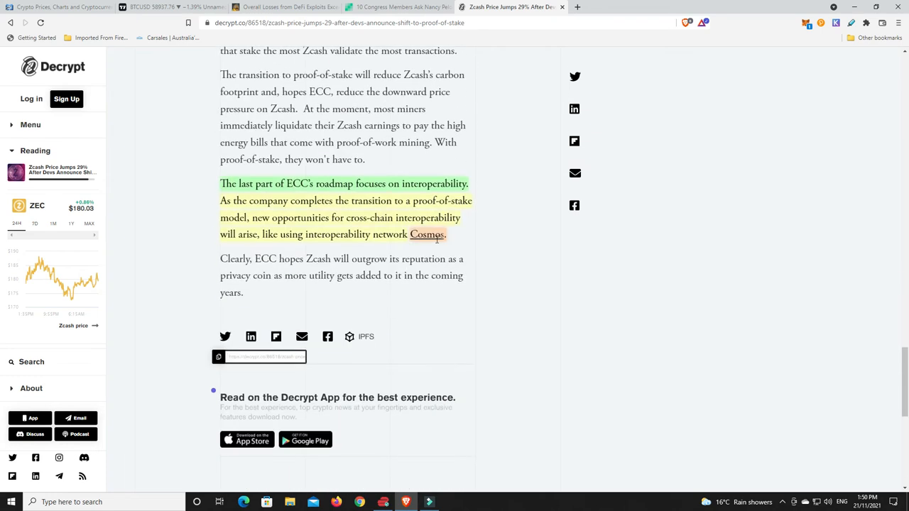
pyautogui.moveTo(505, 284)
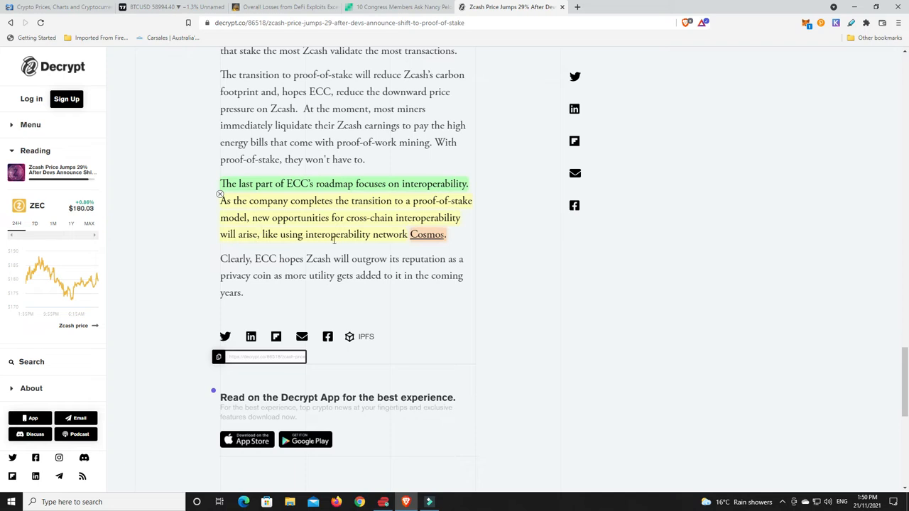
pyautogui.moveTo(428, 235)
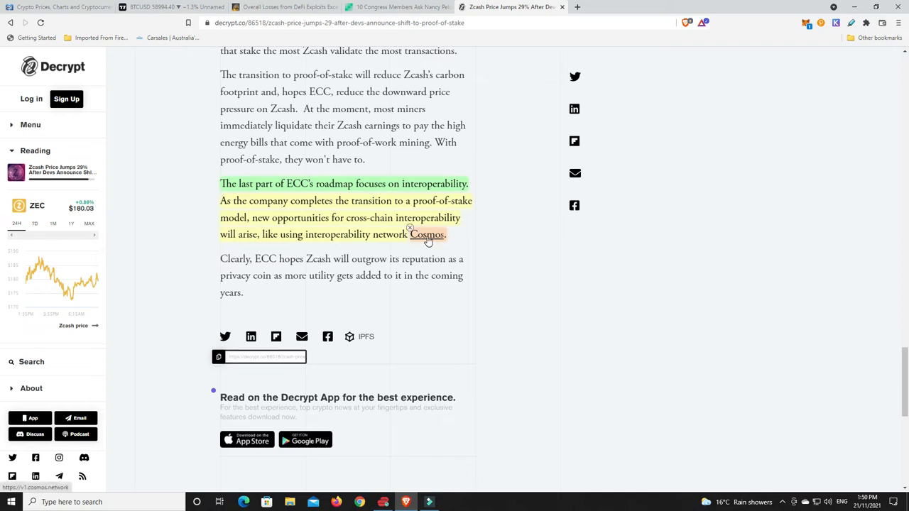
pyautogui.moveTo(506, 262)
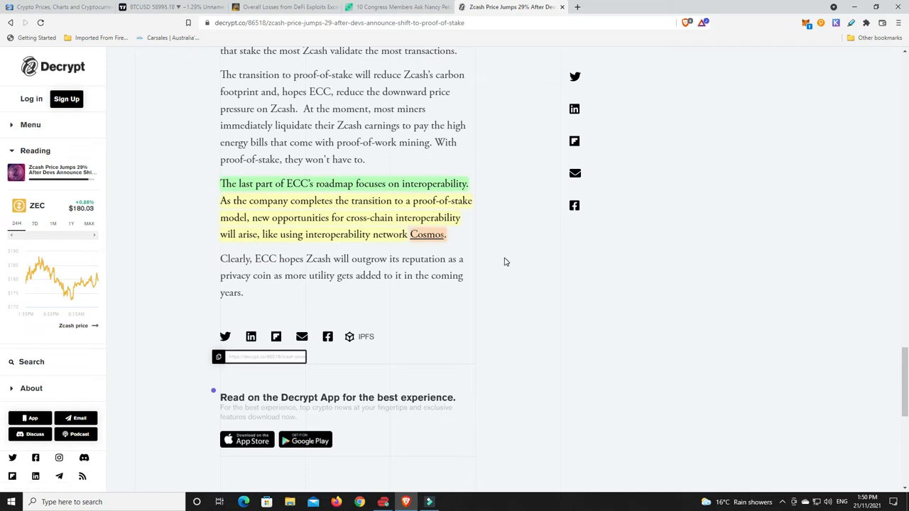
pyautogui.scroll(3)
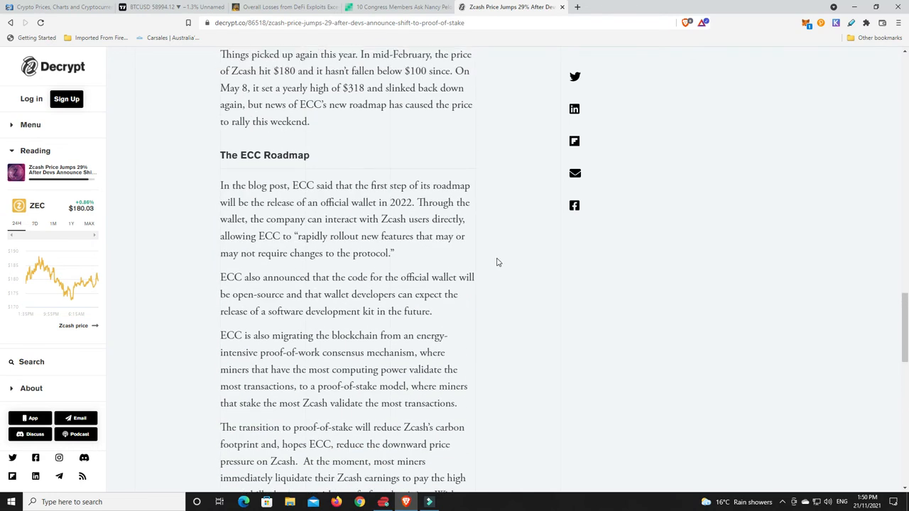
pyautogui.scroll(-3)
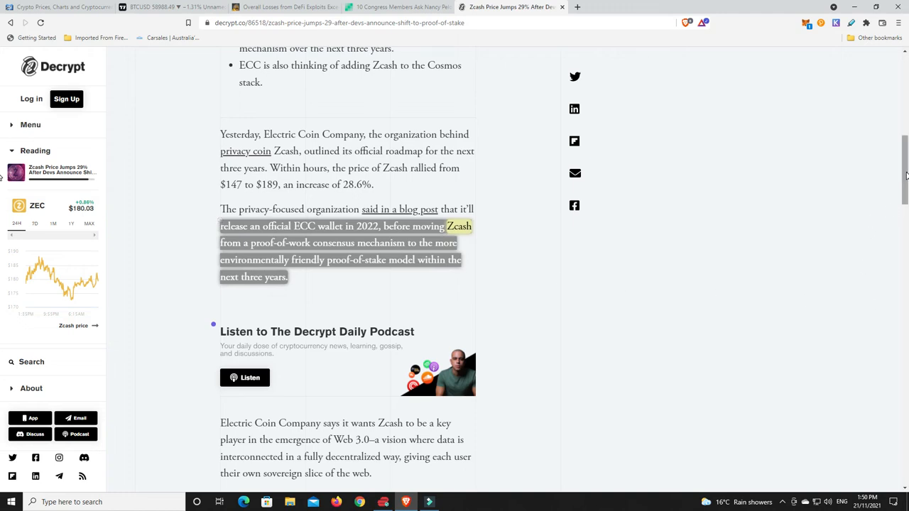
# Step: Return the Zcash article to its headline, then switch to CryptoPotato's DeFi exploits report
pyautogui.scroll(3)
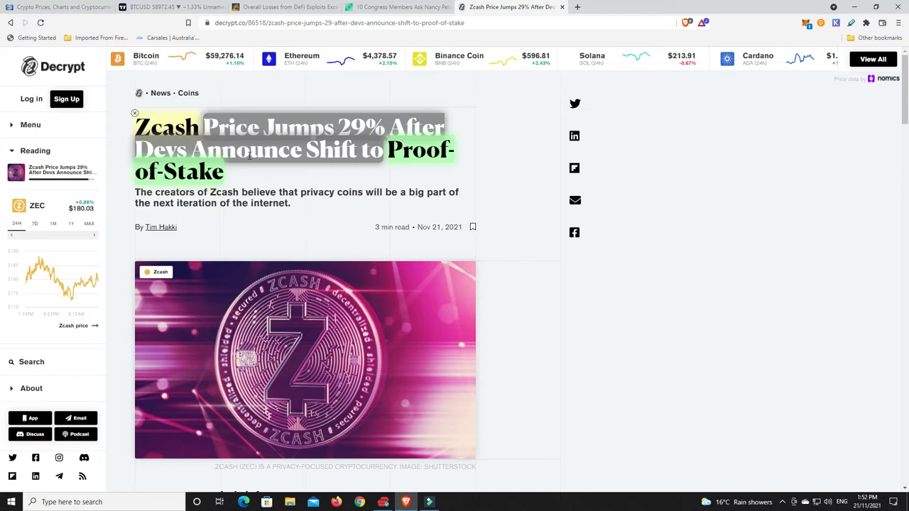
pyautogui.moveTo(527, 270)
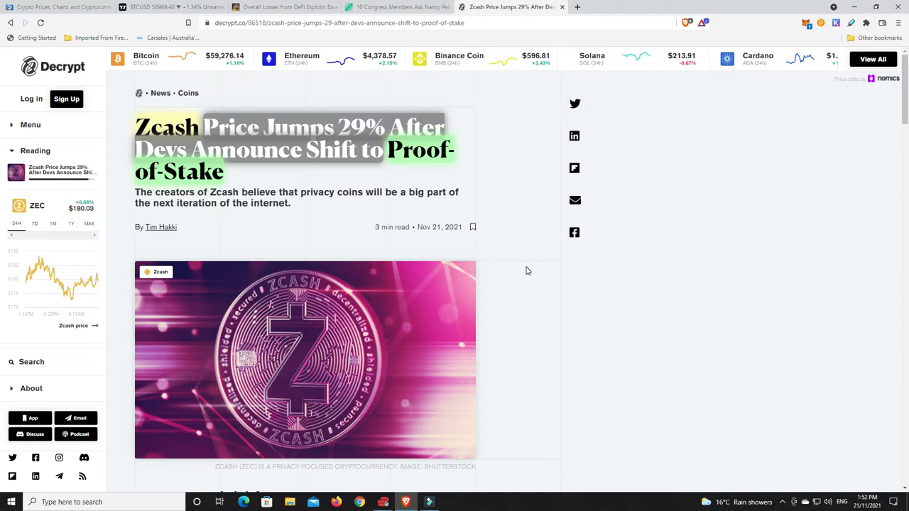
pyautogui.moveTo(490, 240)
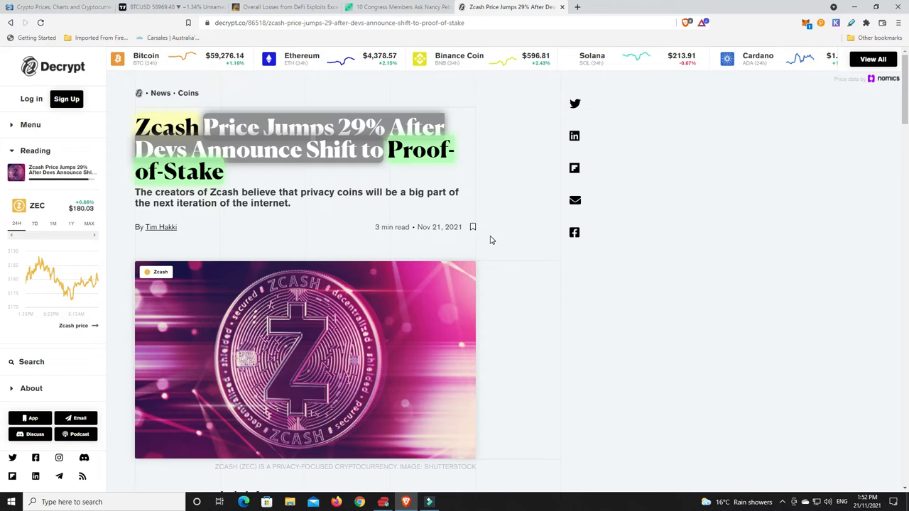
pyautogui.moveTo(466, 178)
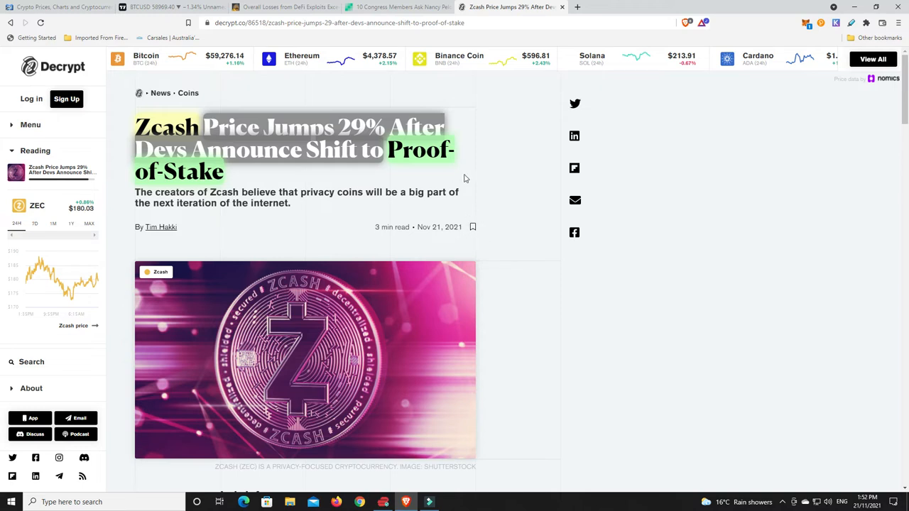
pyautogui.click(284, 6)
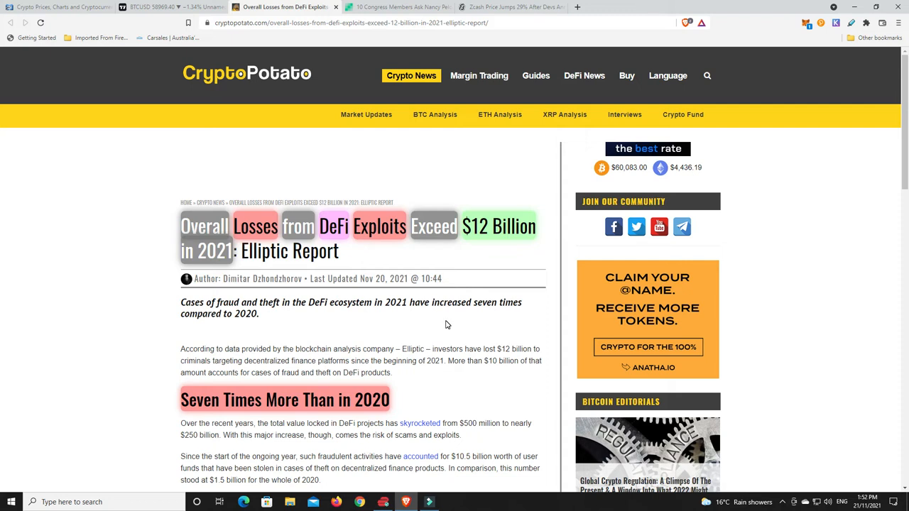
pyautogui.scroll(-3)
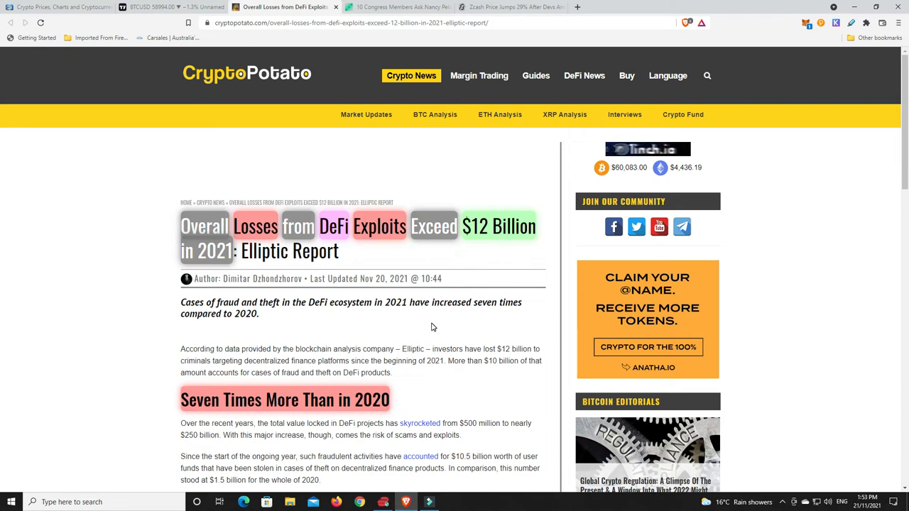
pyautogui.moveTo(404, 254)
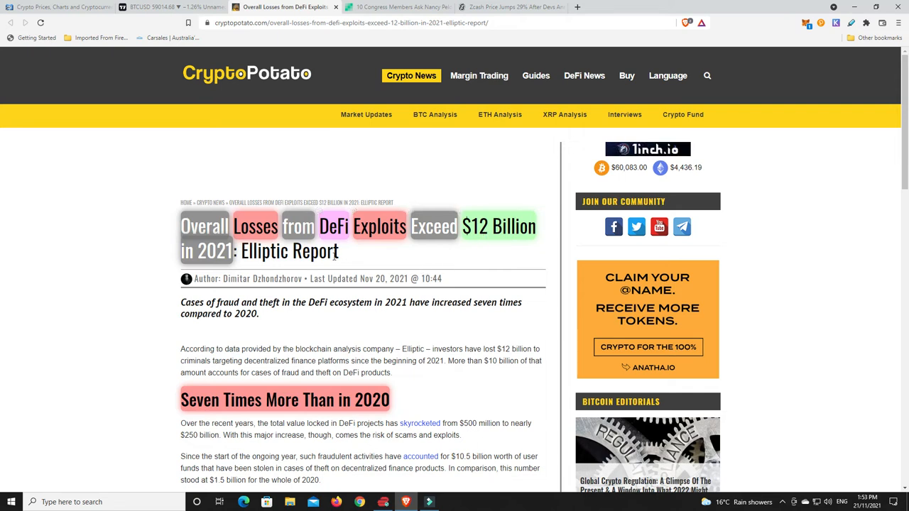
pyautogui.moveTo(359, 268)
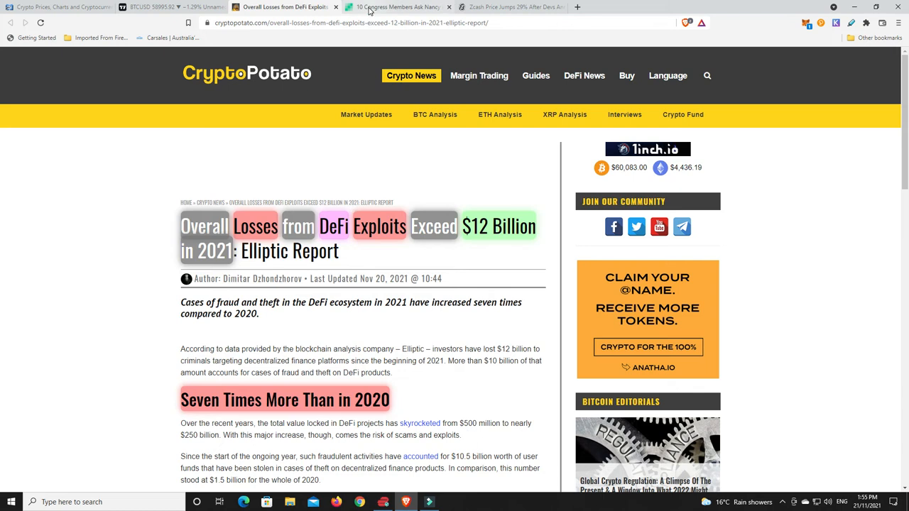
# Step: Switch to Bitcoin.com News's Congress-Pelosi crypto provision article and scroll to its opening paragraphs
pyautogui.click(394, 6)
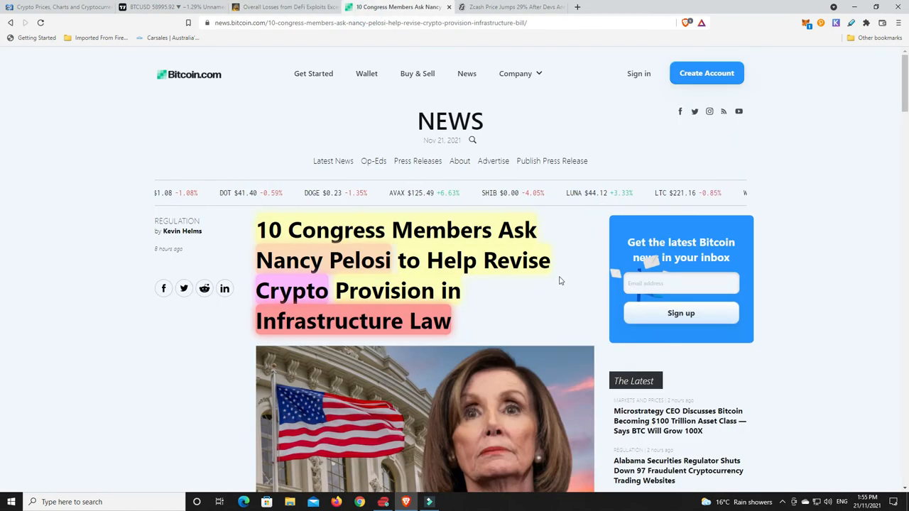
pyautogui.scroll(-3)
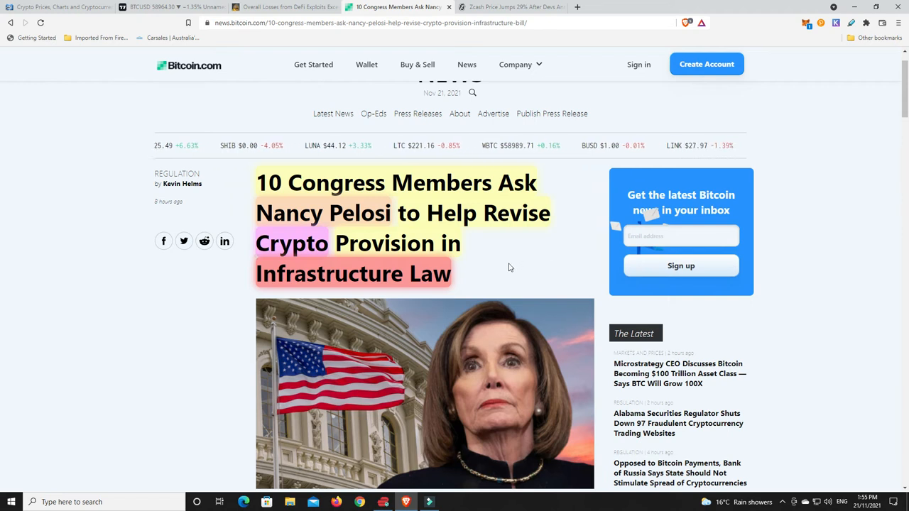
pyautogui.scroll(-3)
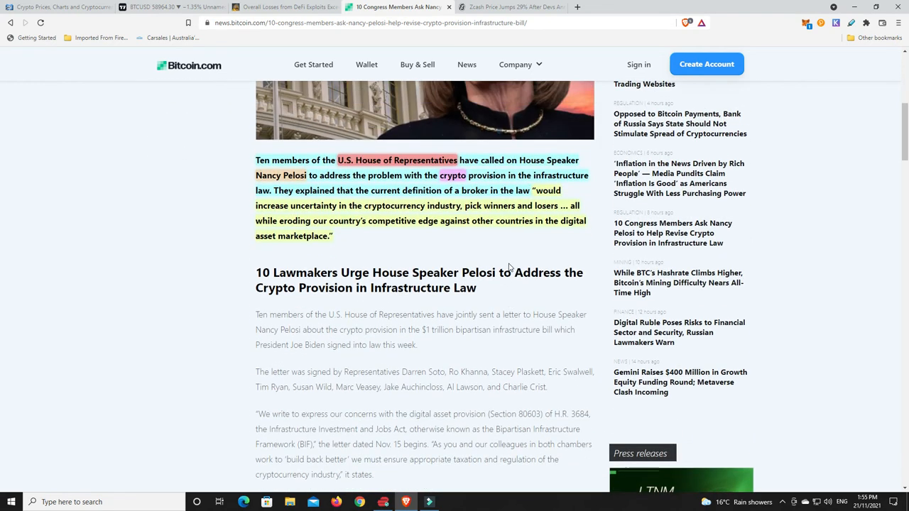
pyautogui.moveTo(412, 255)
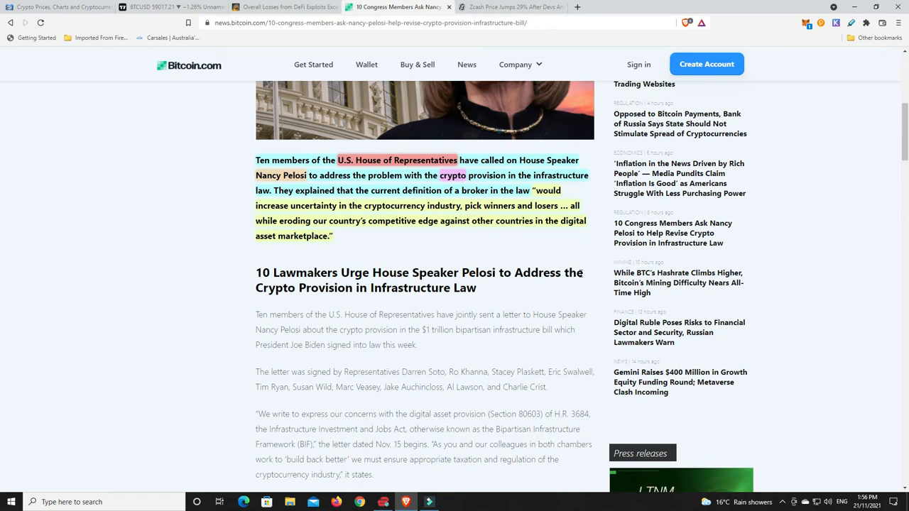
pyautogui.scroll(3)
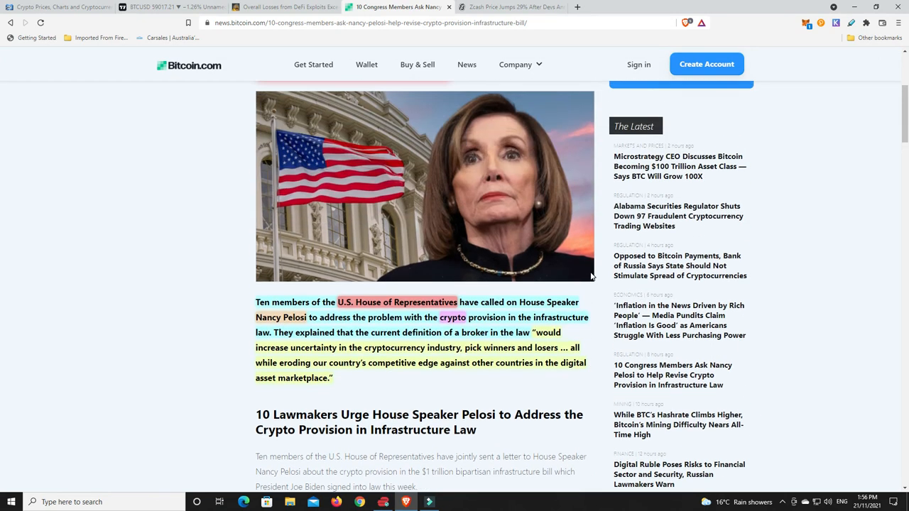
pyautogui.moveTo(598, 305)
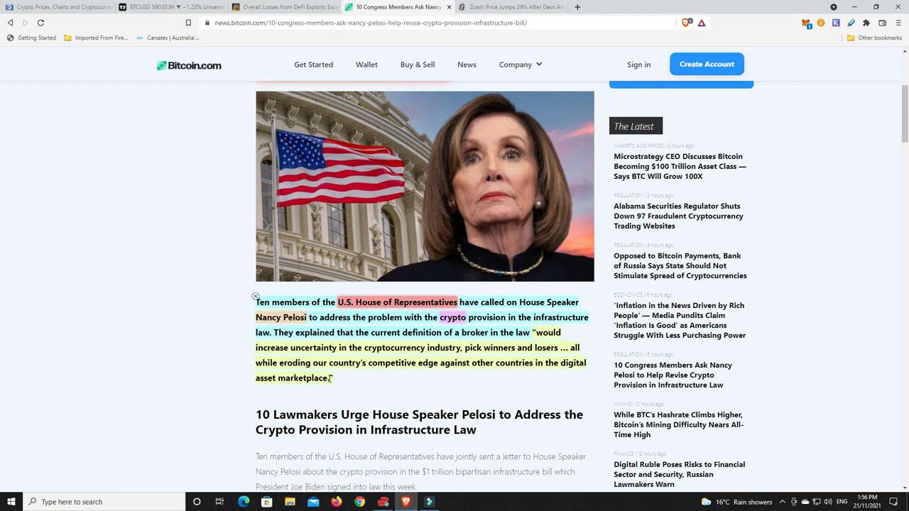
pyautogui.moveTo(389, 396)
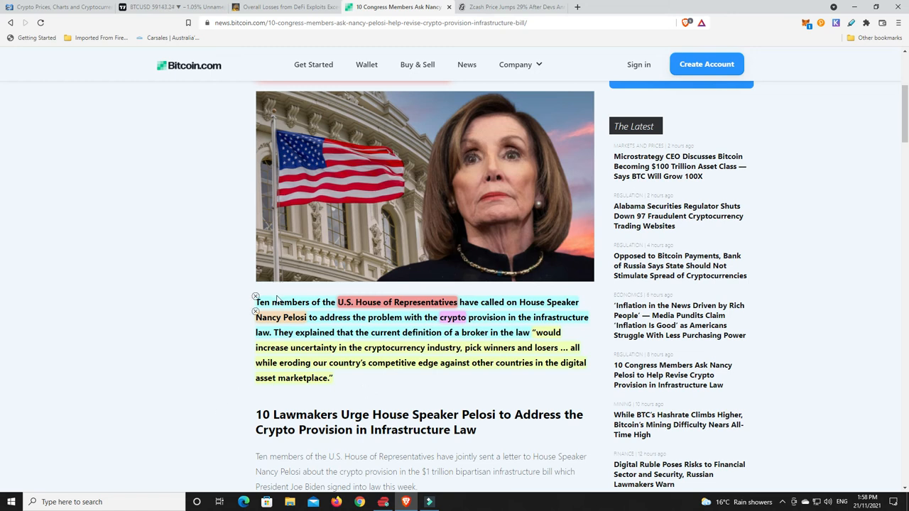
pyautogui.moveTo(366, 389)
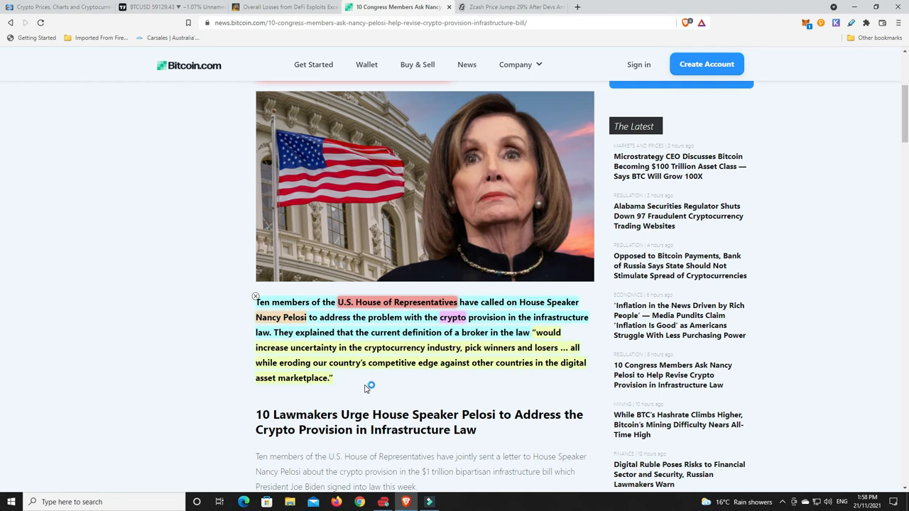
pyautogui.moveTo(365, 388)
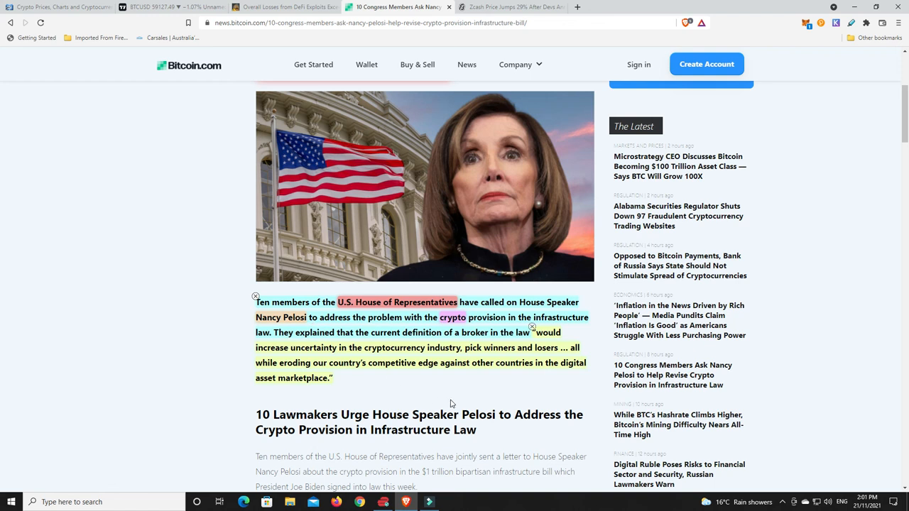
pyautogui.scroll(-3)
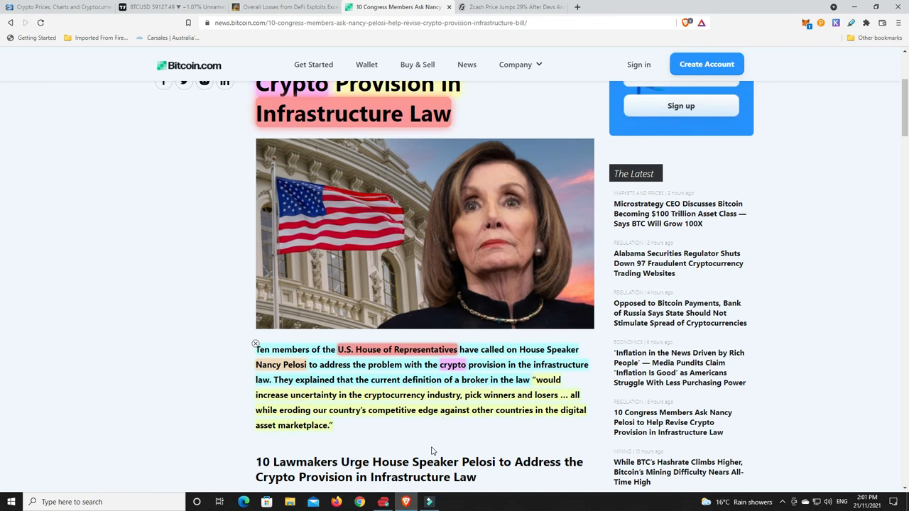
pyautogui.moveTo(403, 439)
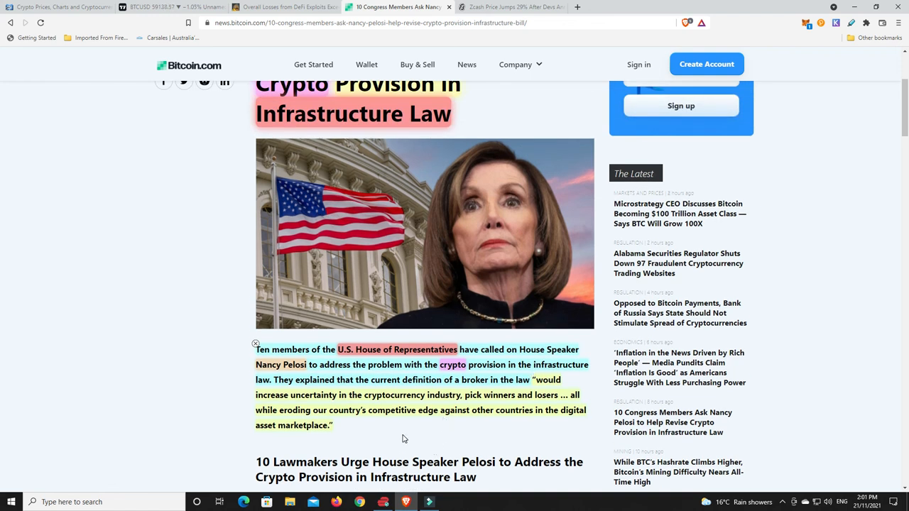